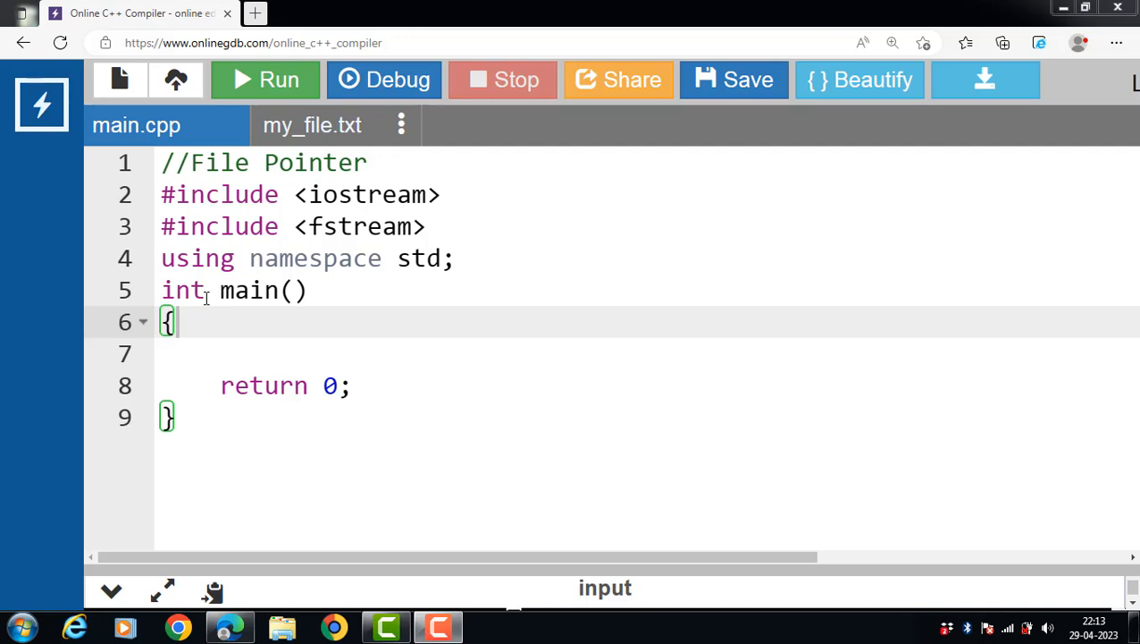
# - Add a comment inside main listing seekg(), seekp(), tellg() and tellp()
pyautogui.write('//seekg(),seekp(),tellg() tellp()')
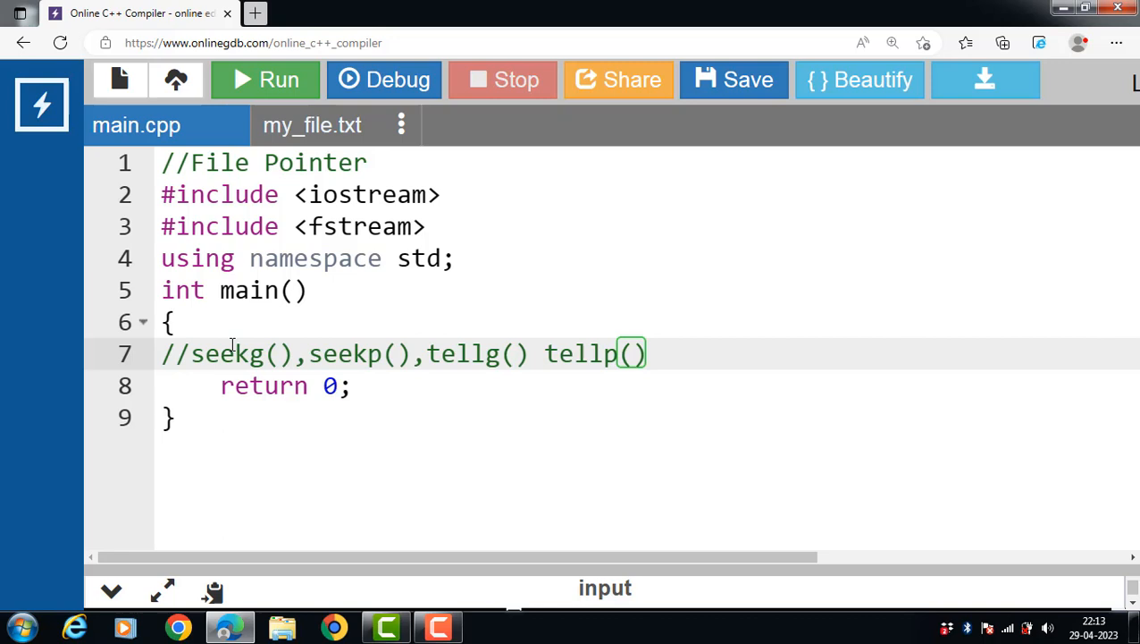
pyautogui.moveTo(349, 333)
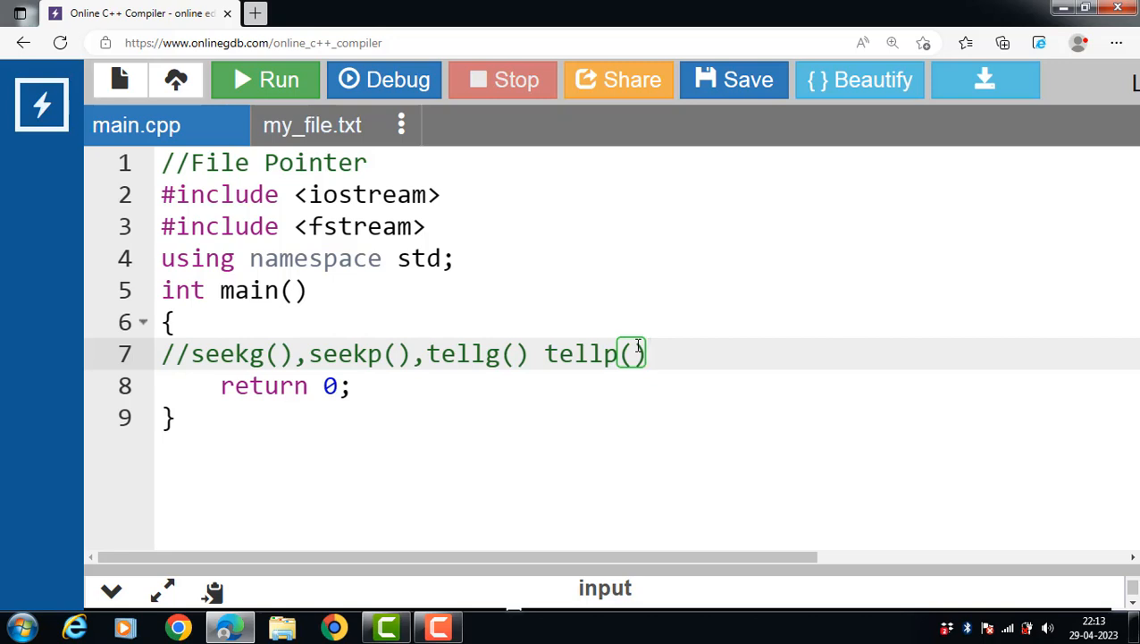
pyautogui.moveTo(502, 347)
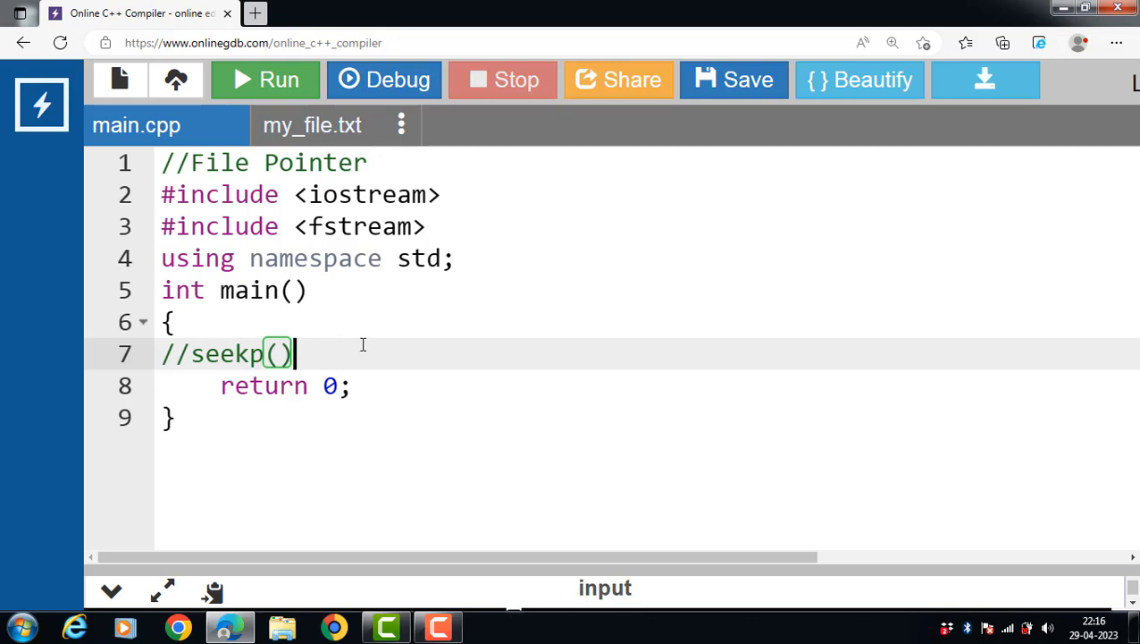
pyautogui.moveTo(18, 221)
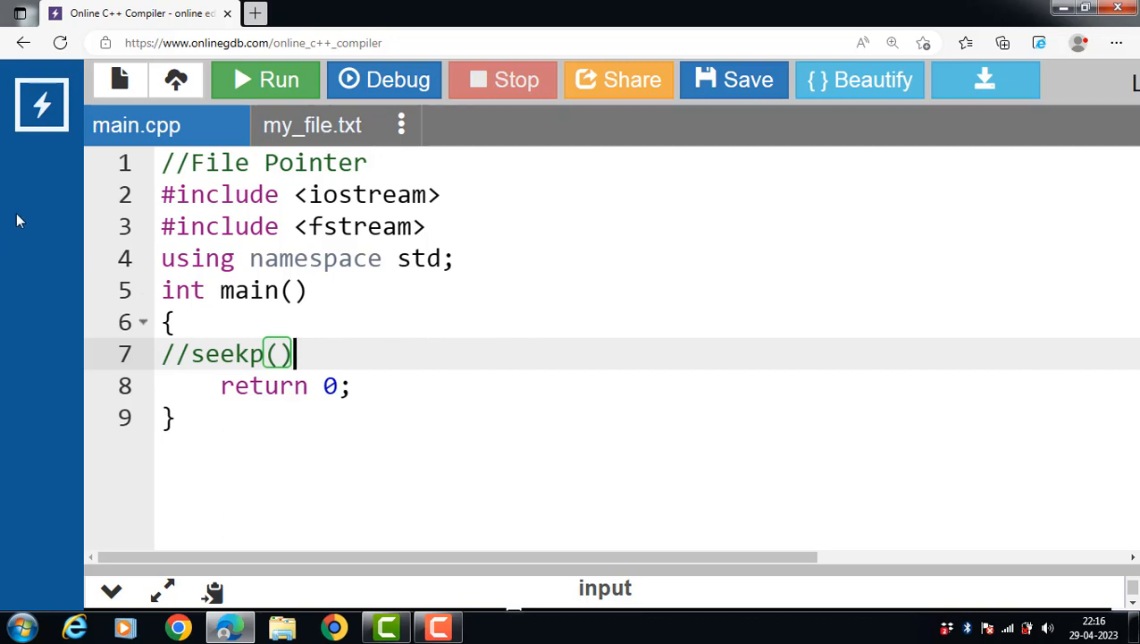
pyautogui.moveTo(334, 350)
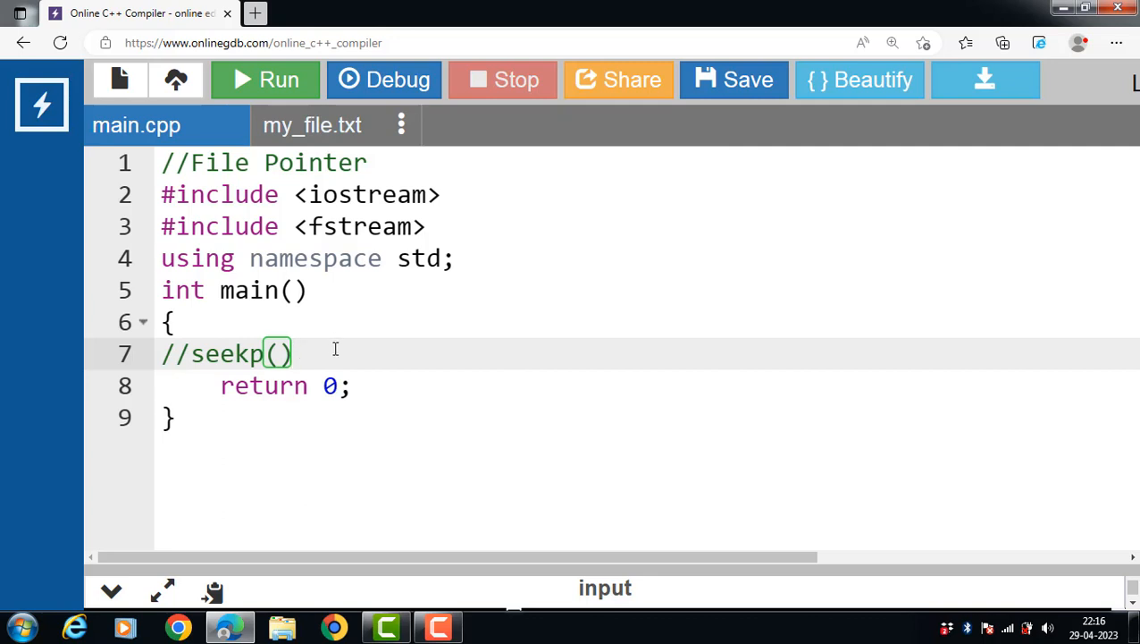
pyautogui.moveTo(229, 370)
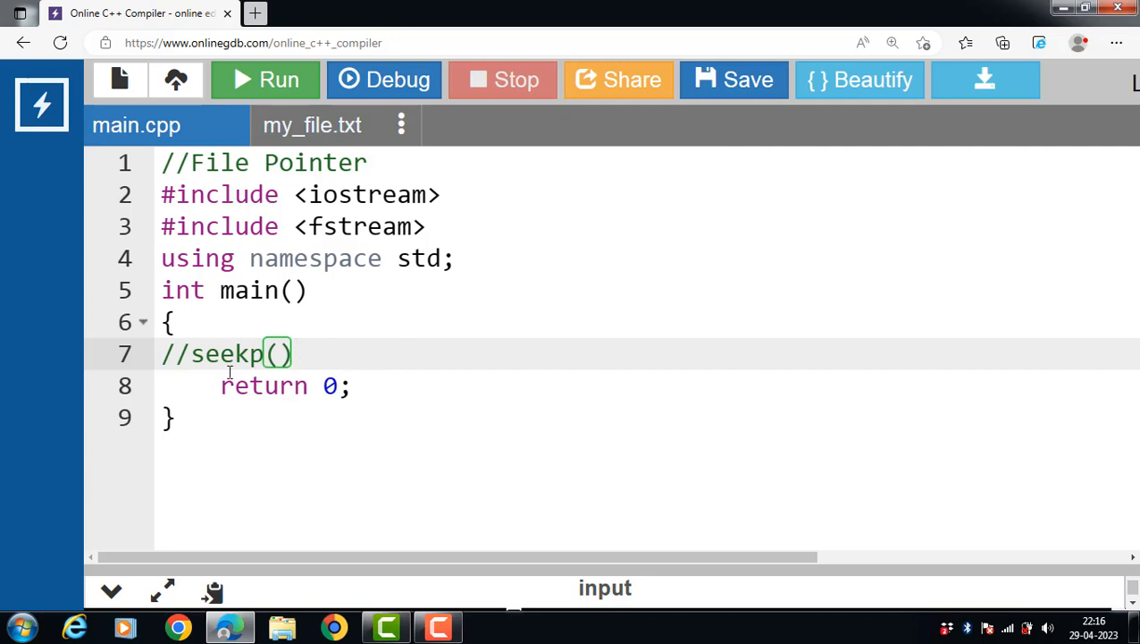
# - Expand the comment to //obj.seekp(5), then delete the whole line
pyautogui.write('obj.')
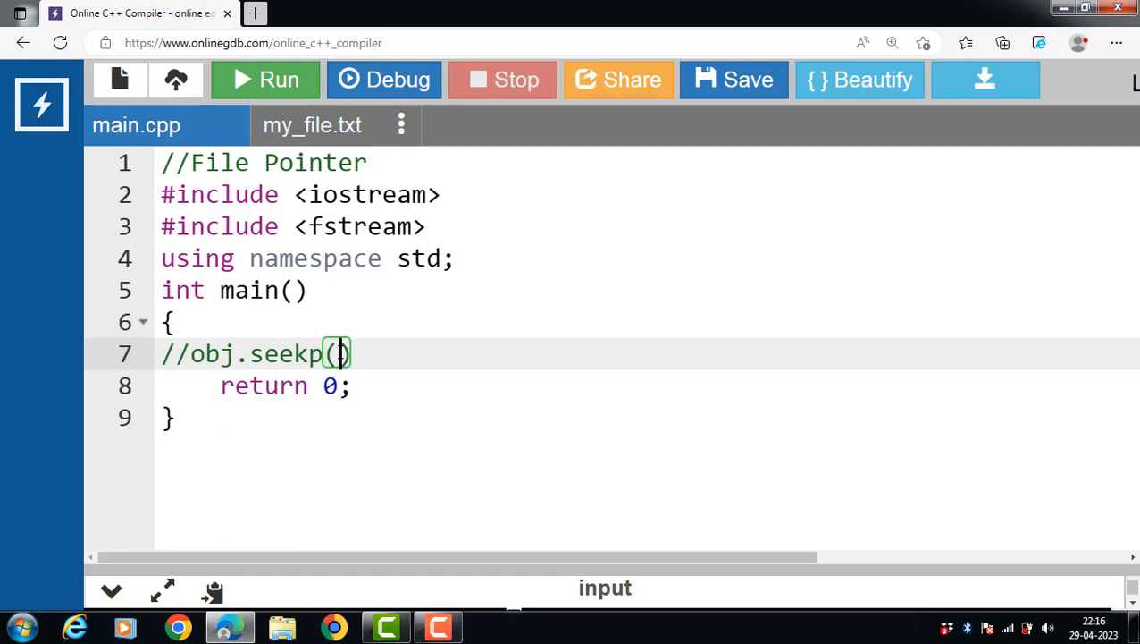
pyautogui.write('5')
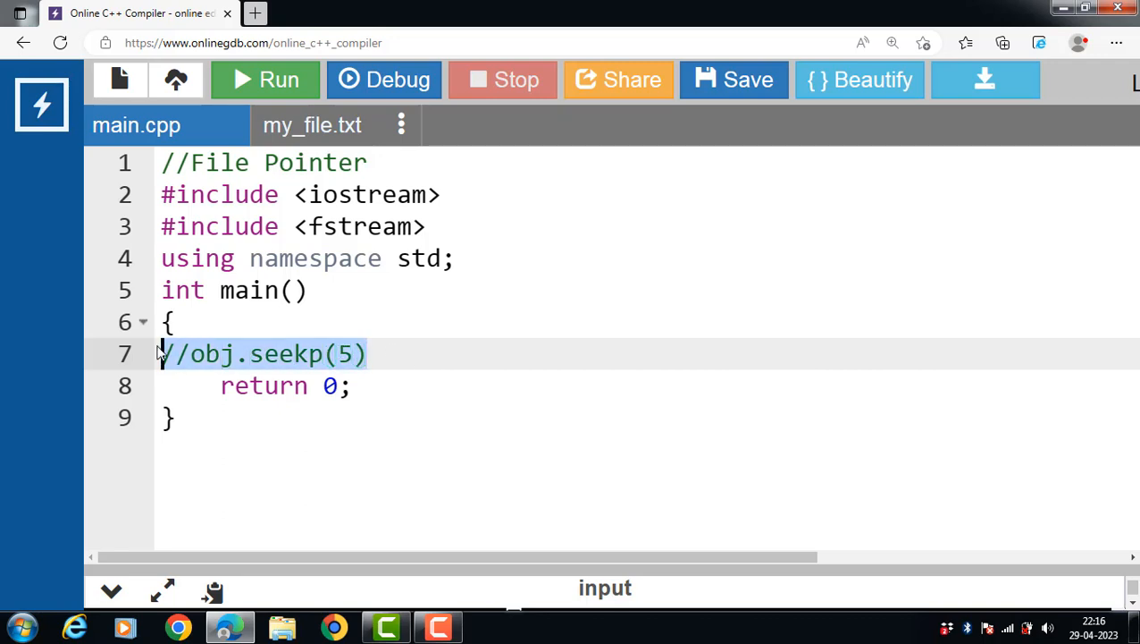
pyautogui.press('Delete')
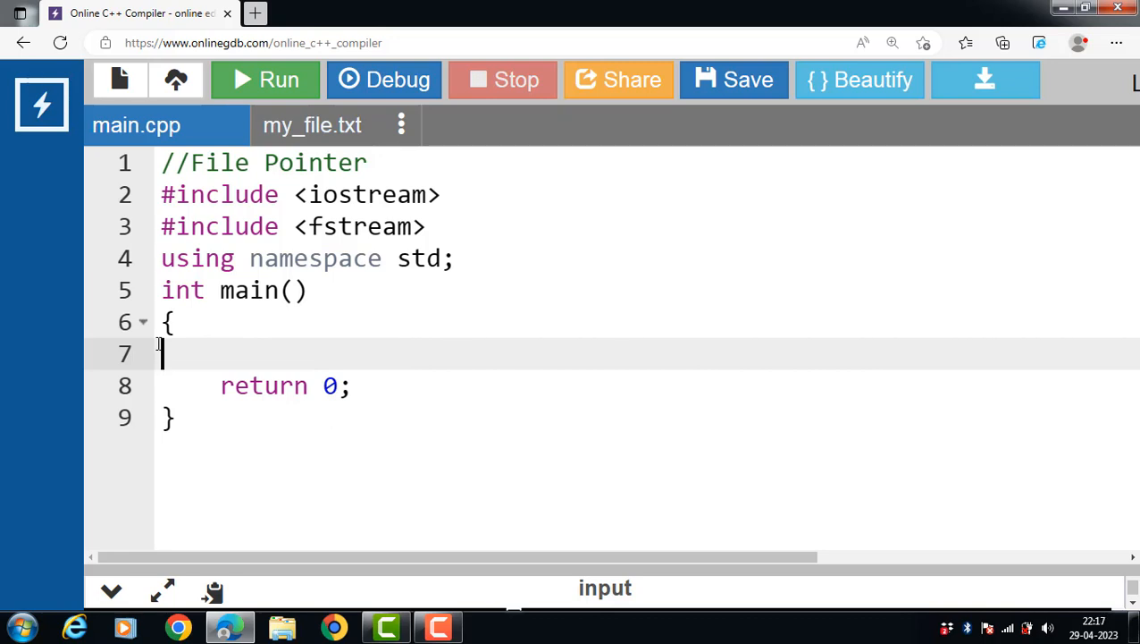
pyautogui.moveTo(483, 318)
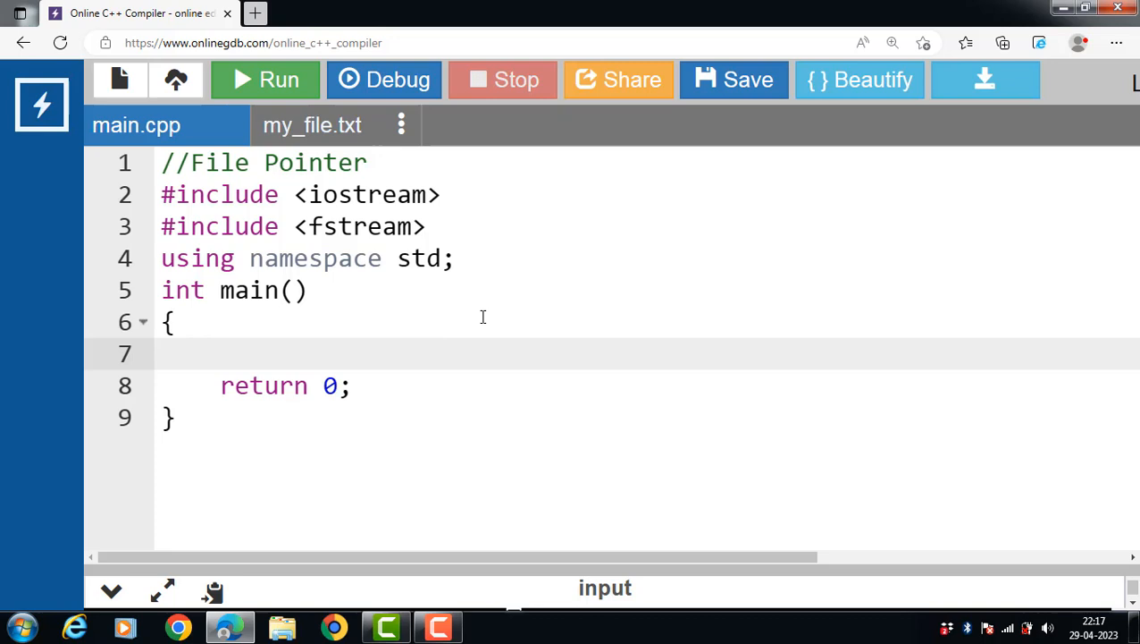
pyautogui.moveTo(456, 195)
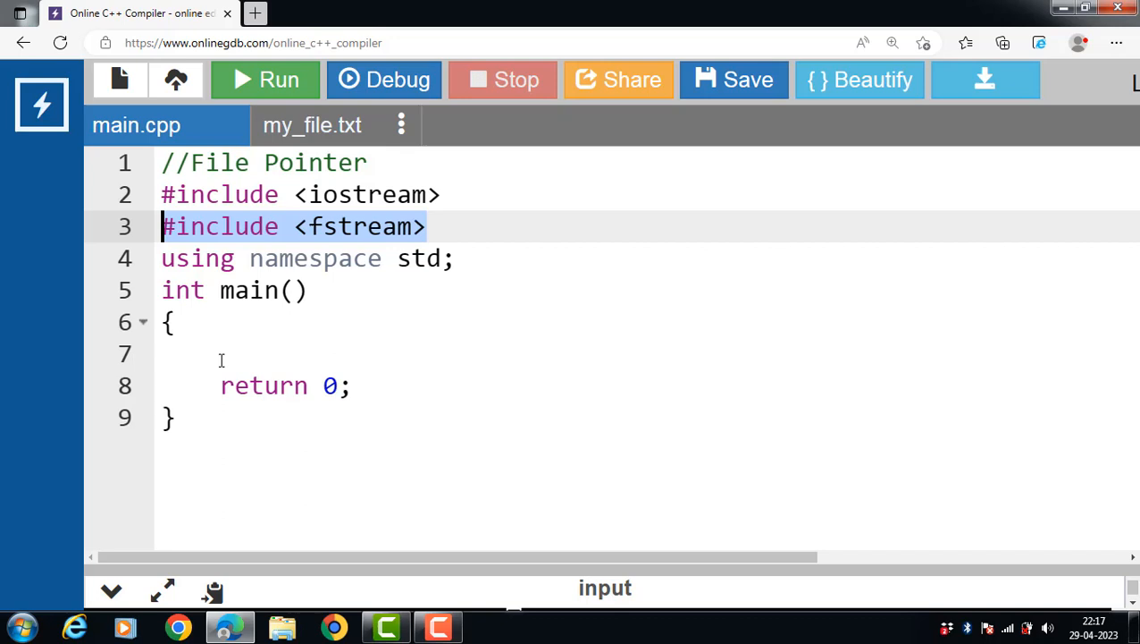
# - Declare fstream obj; using the fstream completion and start the next line with obj
pyautogui.write('f')
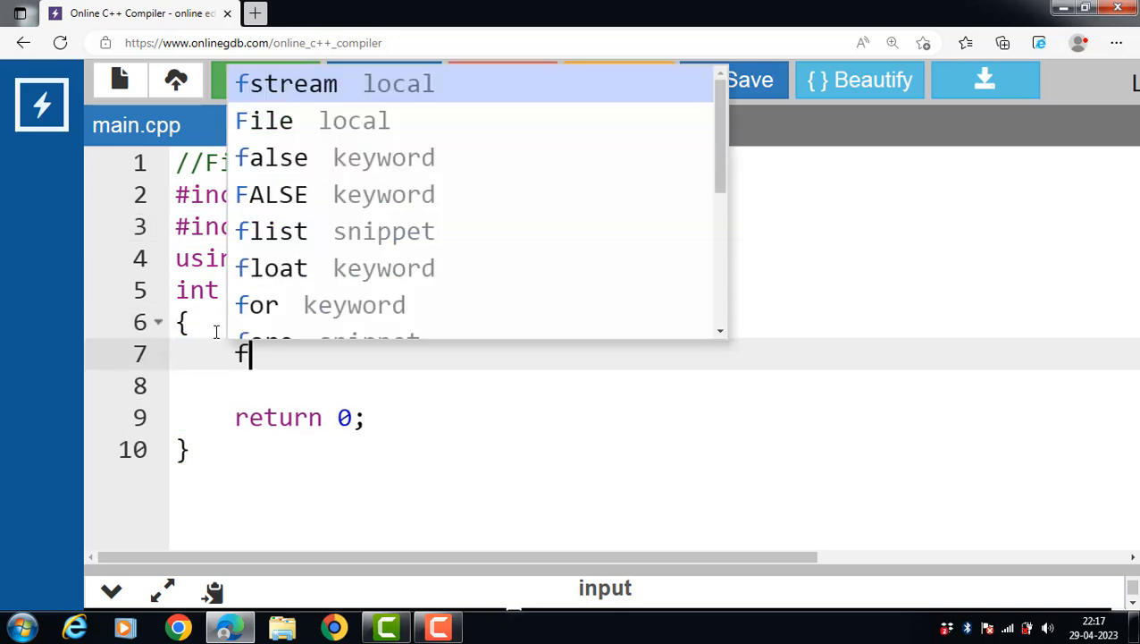
pyautogui.click(286, 84)
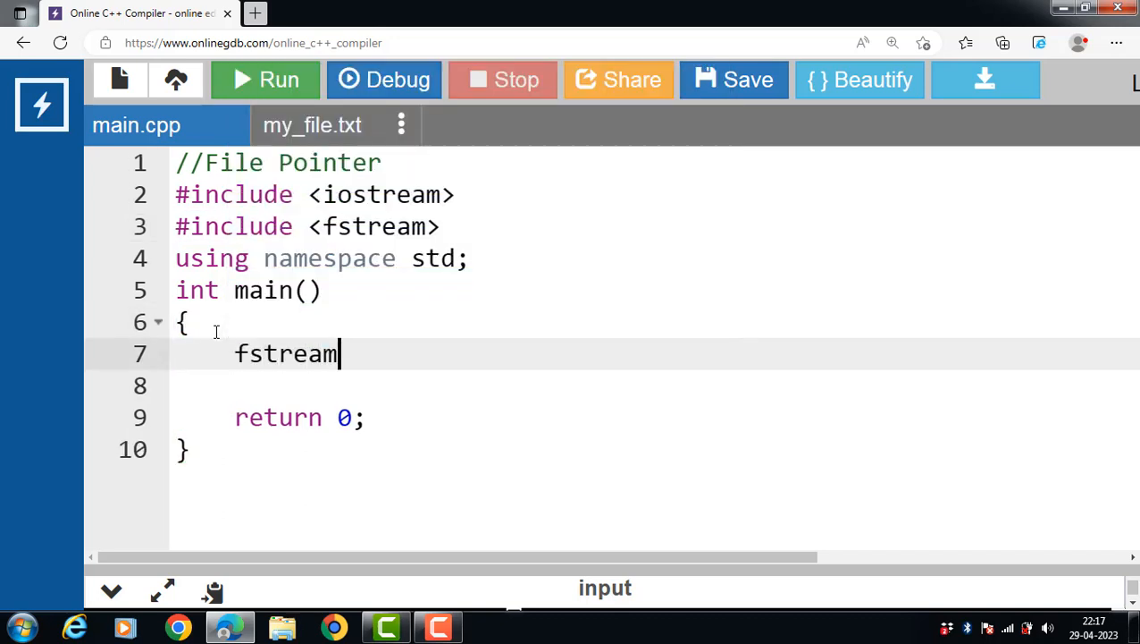
pyautogui.write('obj;')
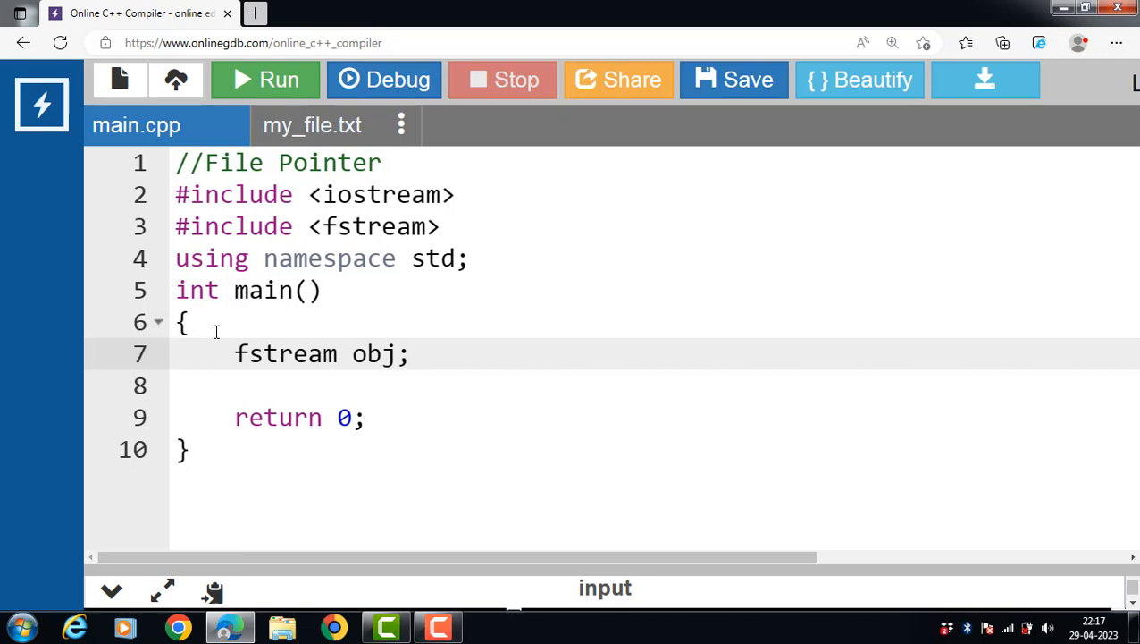
pyautogui.write('obj')
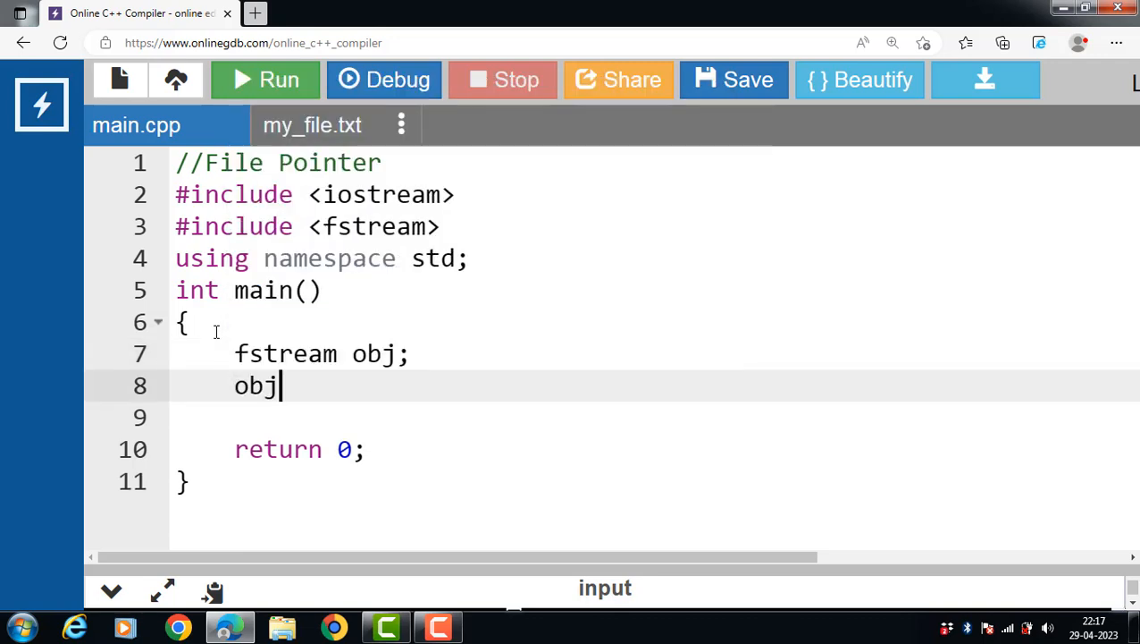
# - Complete obj.open("my_file.txt",ios::out); to open the file for writing
pyautogui.write('.')
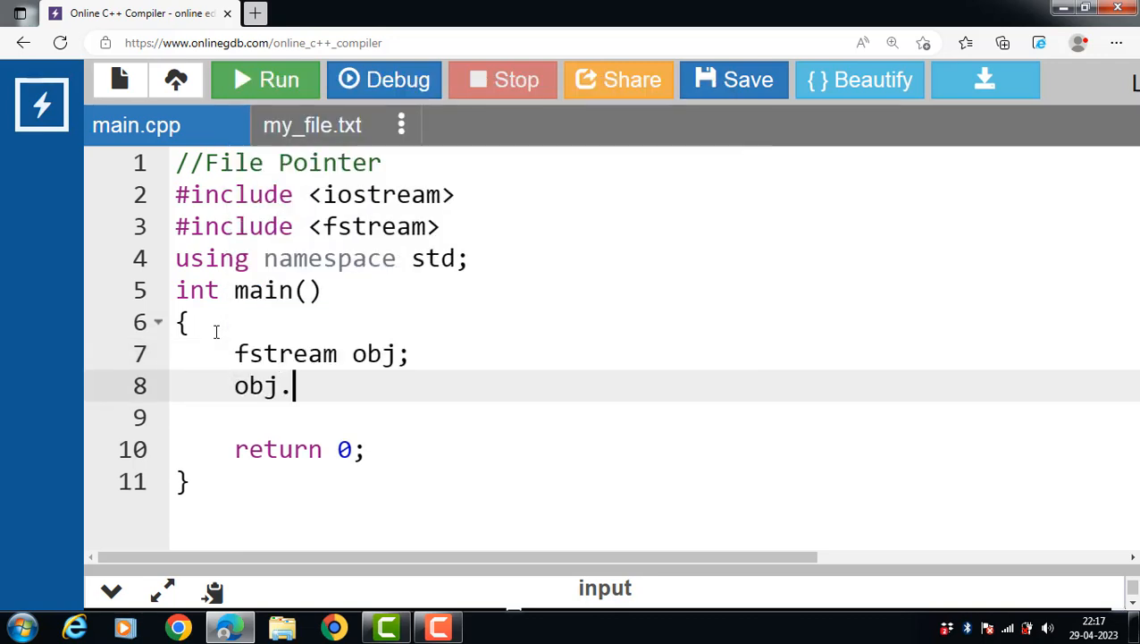
pyautogui.write('open')
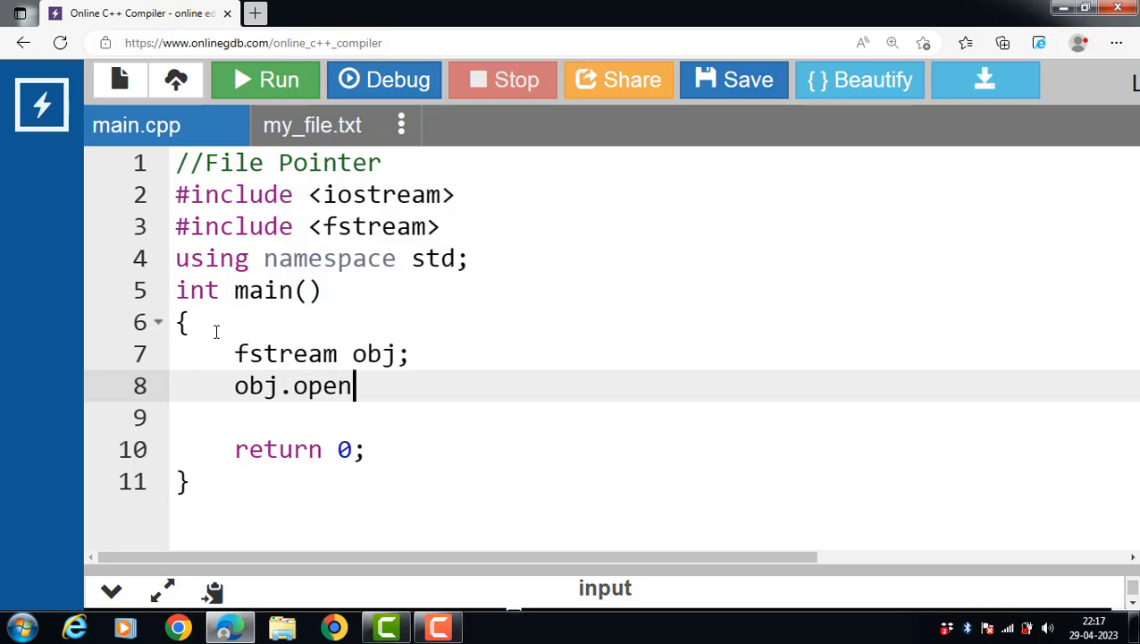
pyautogui.write('()')
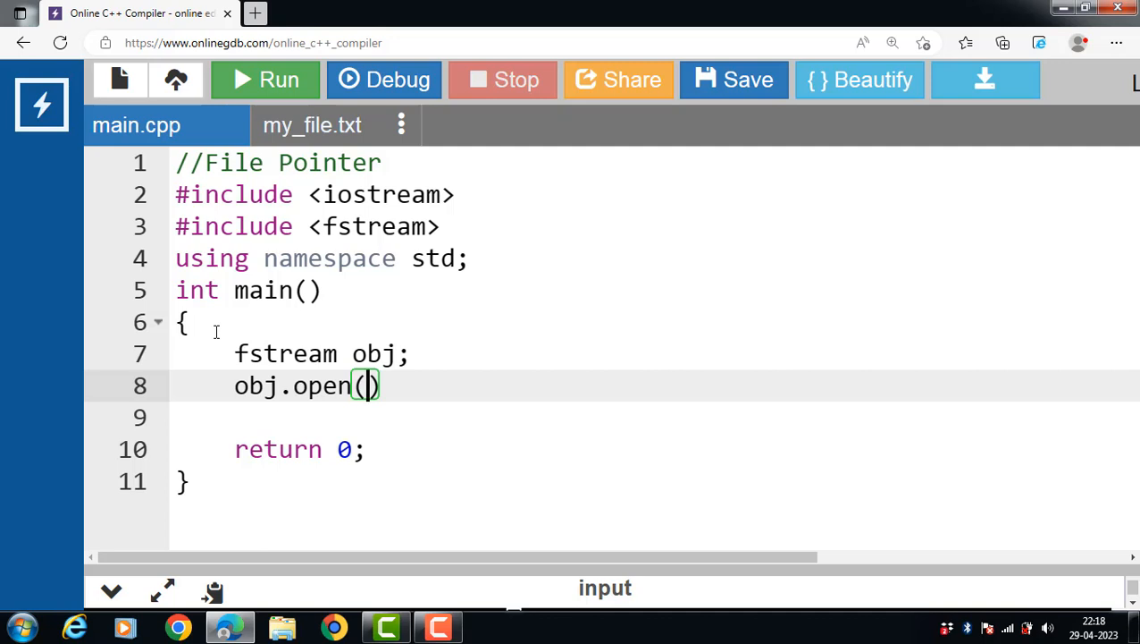
pyautogui.write('""')
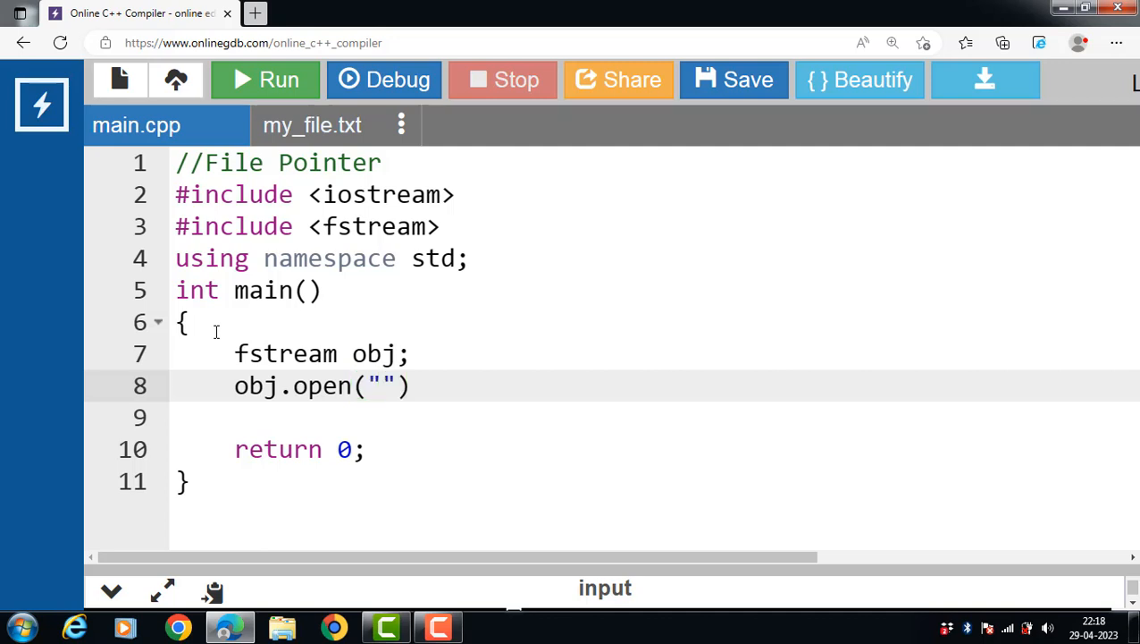
pyautogui.write('my_fi')
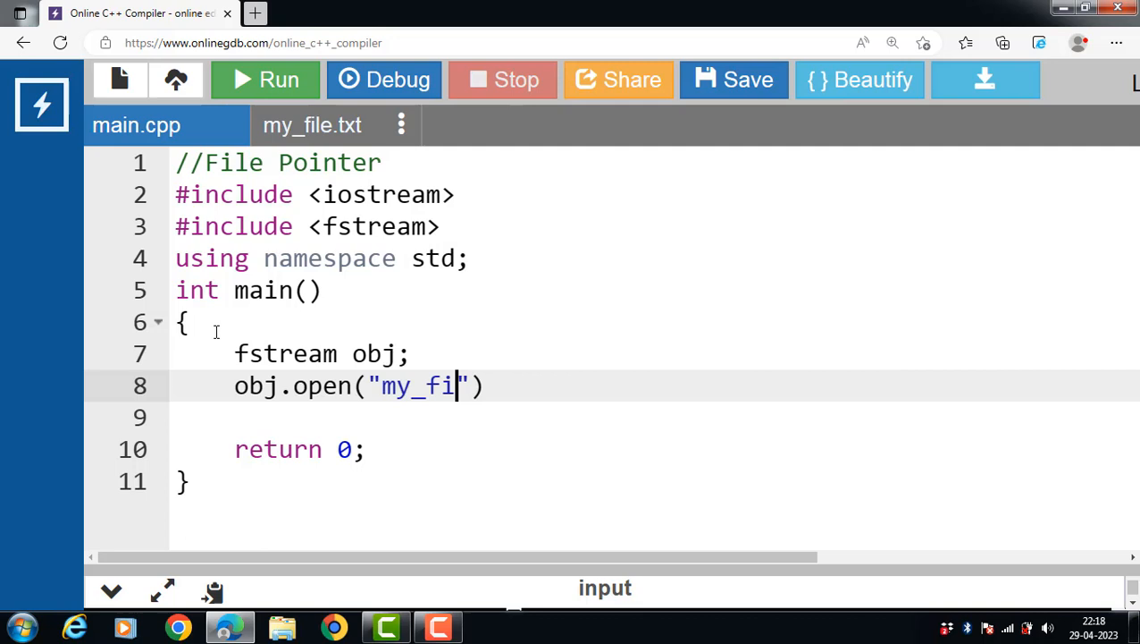
pyautogui.write('le')
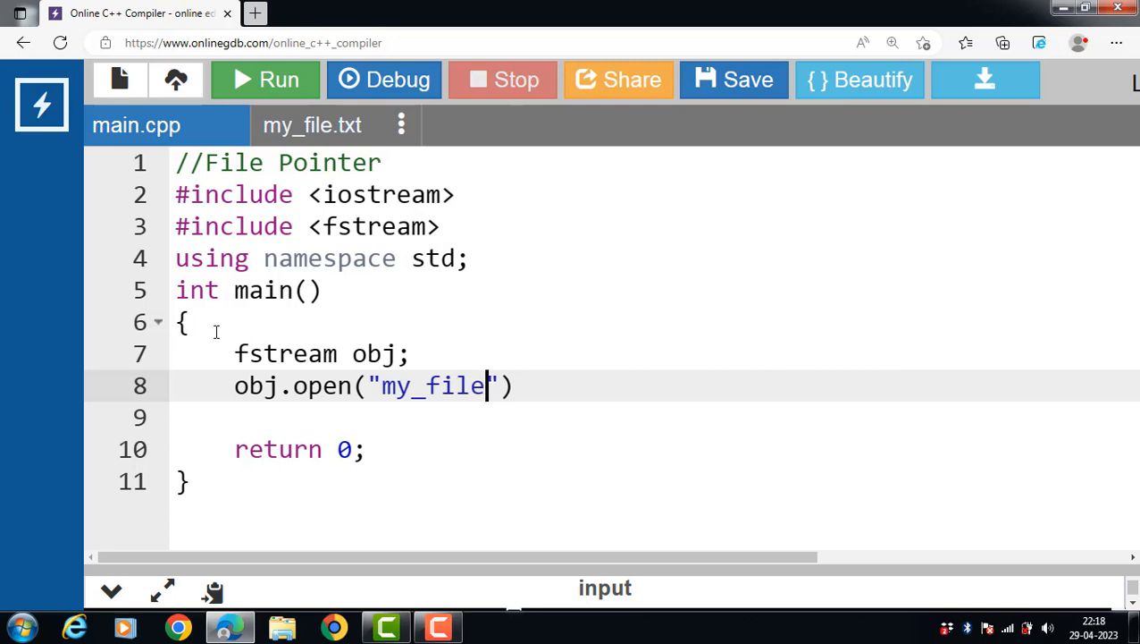
pyautogui.write('.txt')
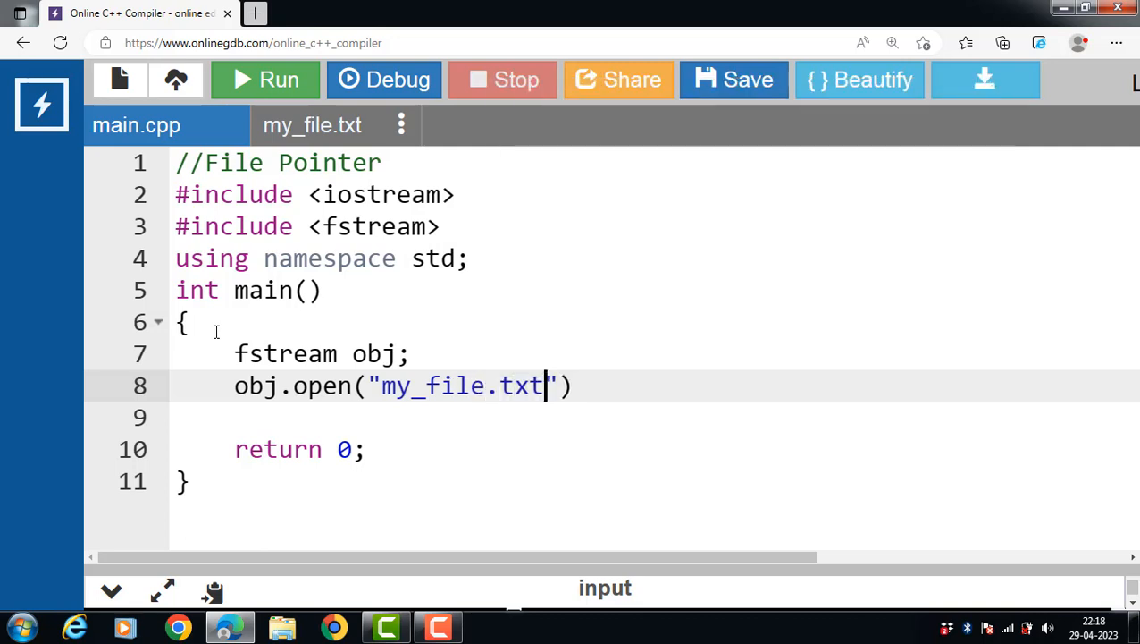
pyautogui.write(',')
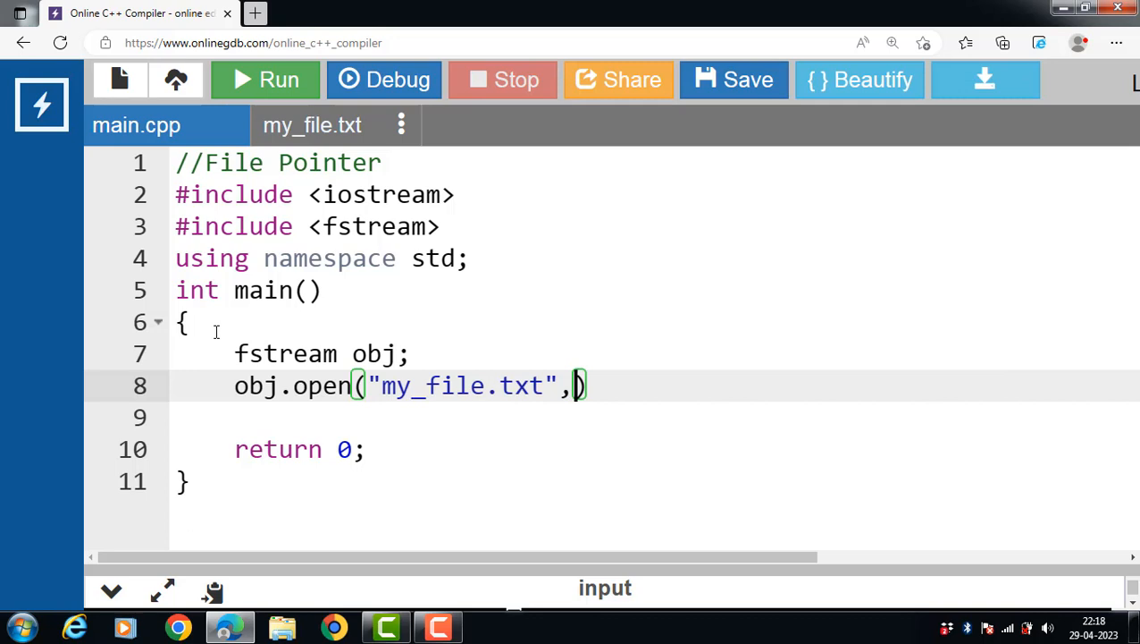
pyautogui.write('ios')
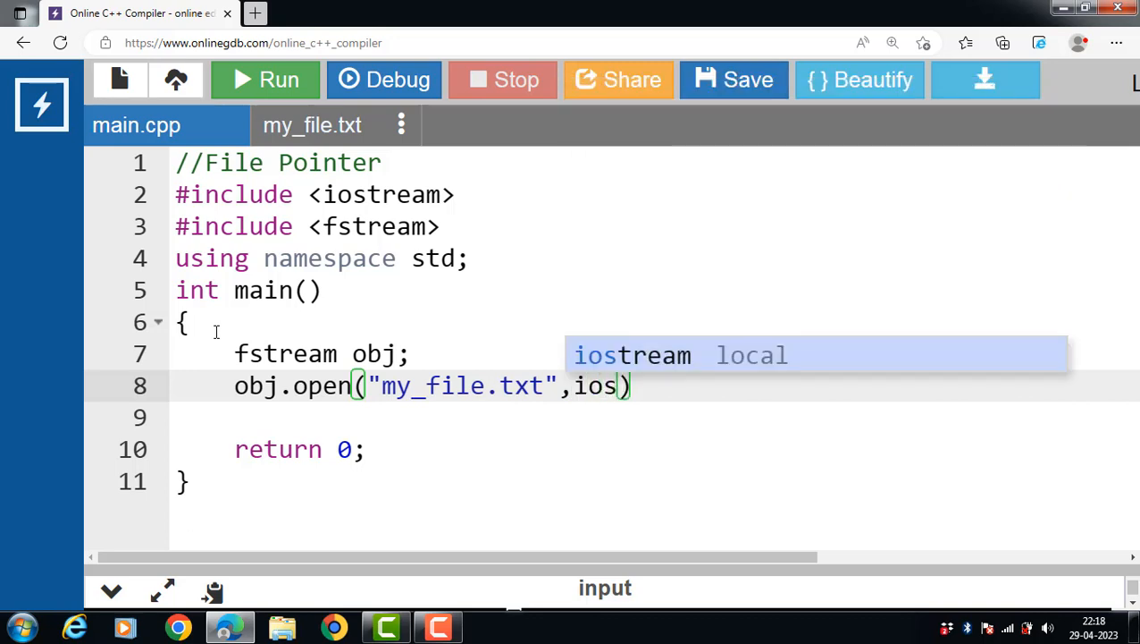
pyautogui.write('::p')
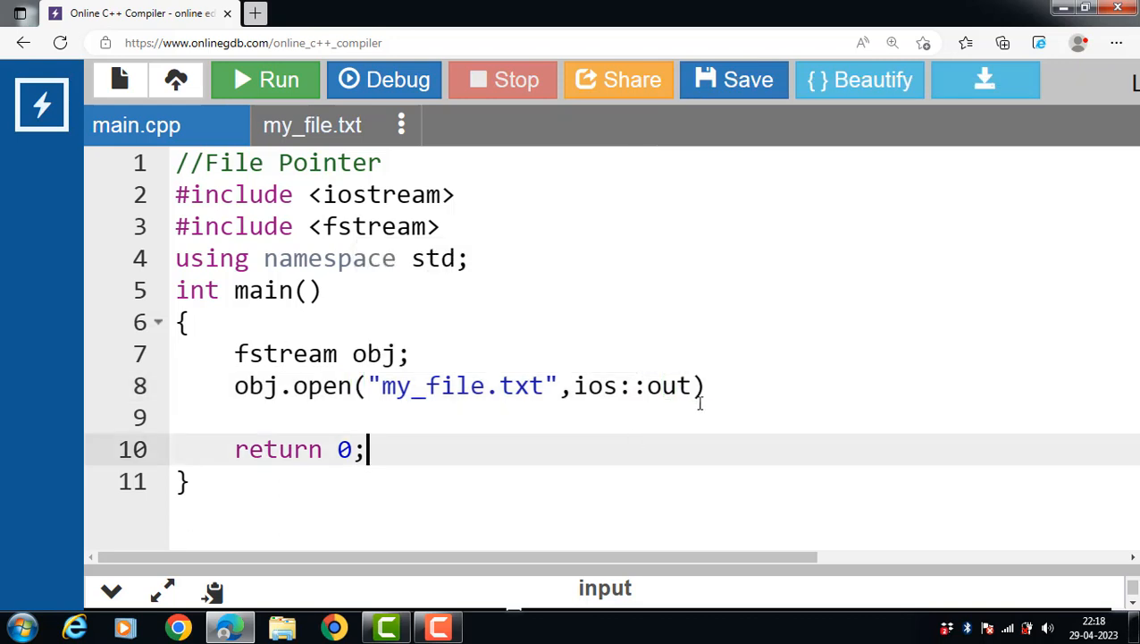
pyautogui.write(';')
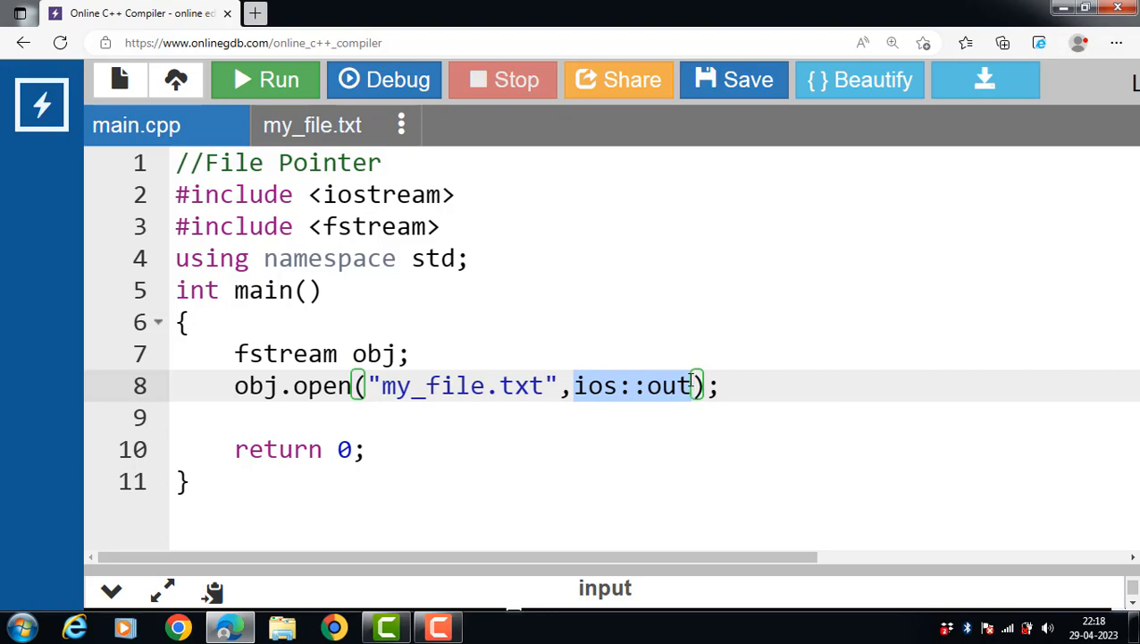
pyautogui.moveTo(643, 435)
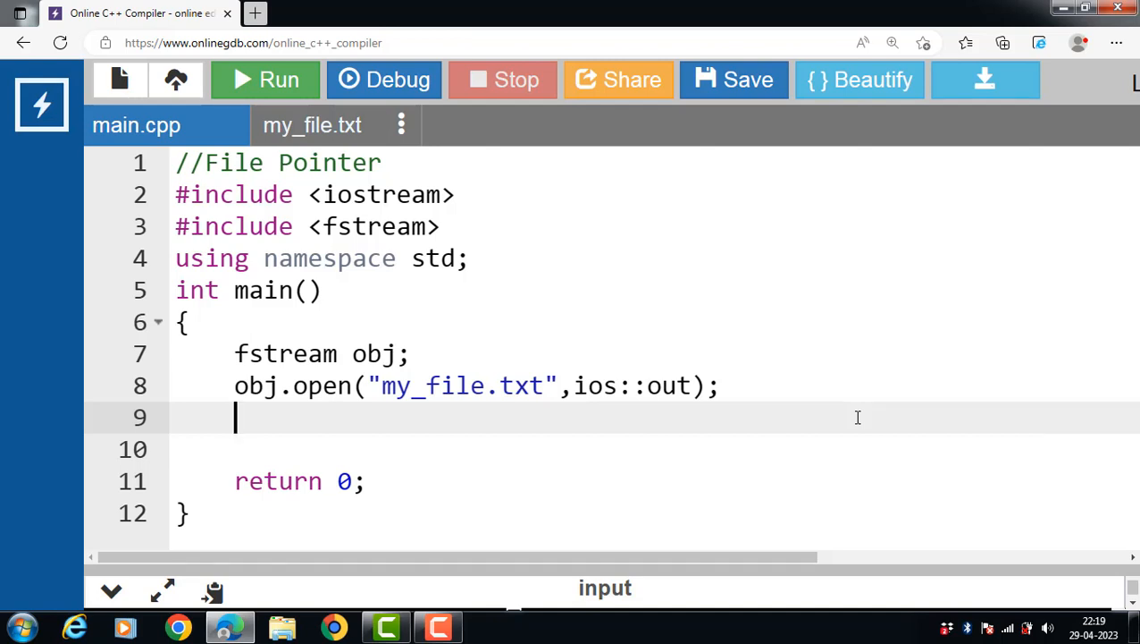
# - Write "heloo welcome to c++ file handling" to obj and begin declaring int pos
pyautogui.write('obj')
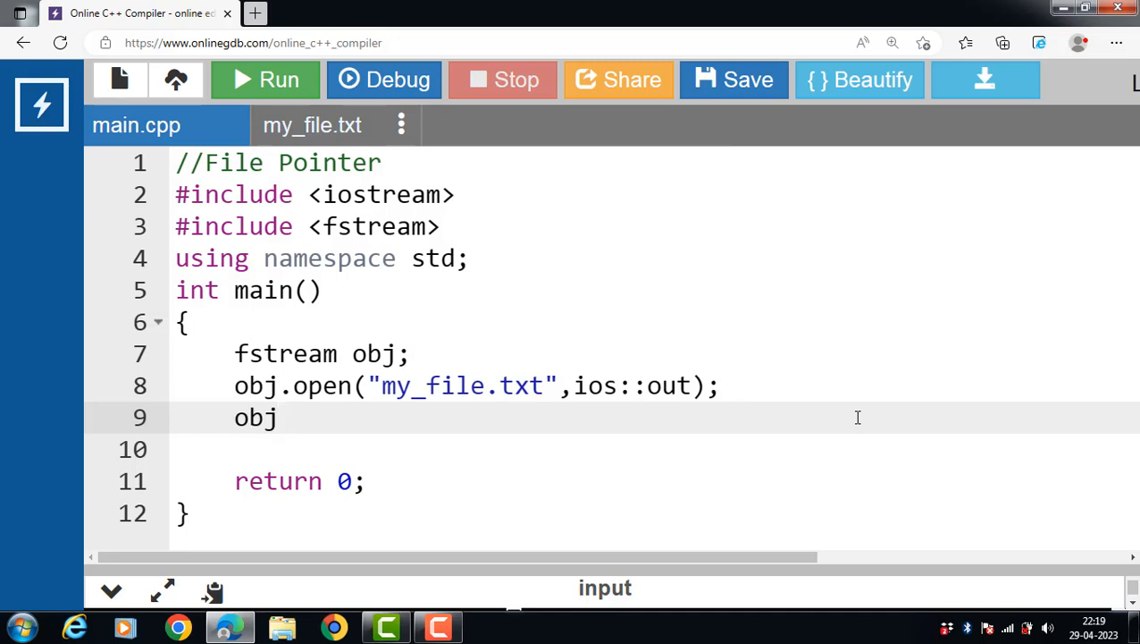
pyautogui.write('<<')
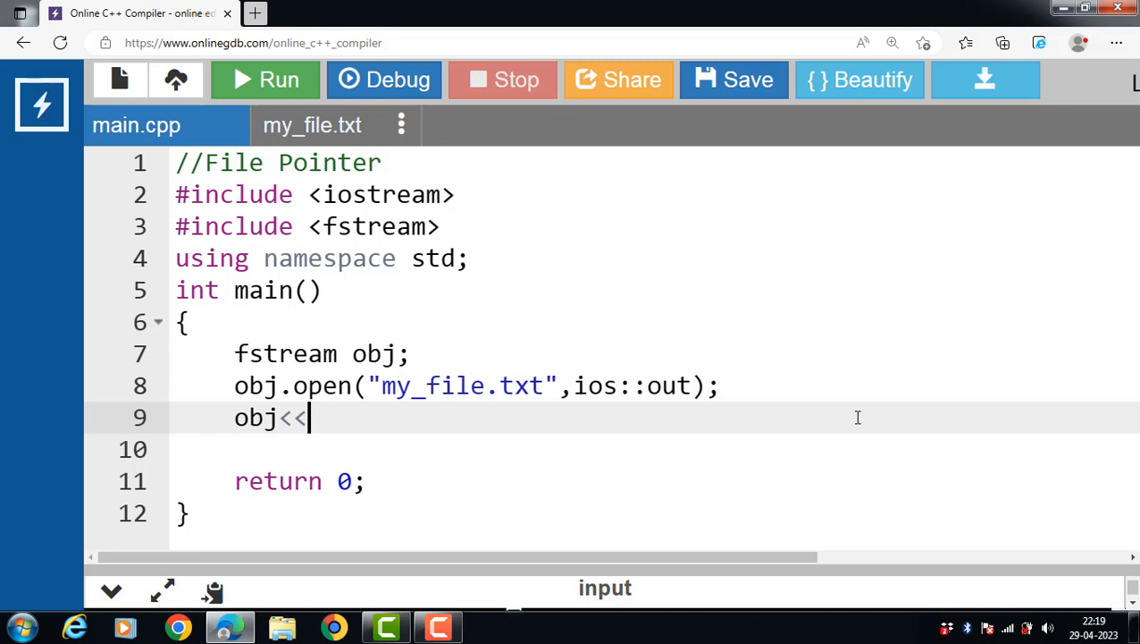
pyautogui.write('"helo"')
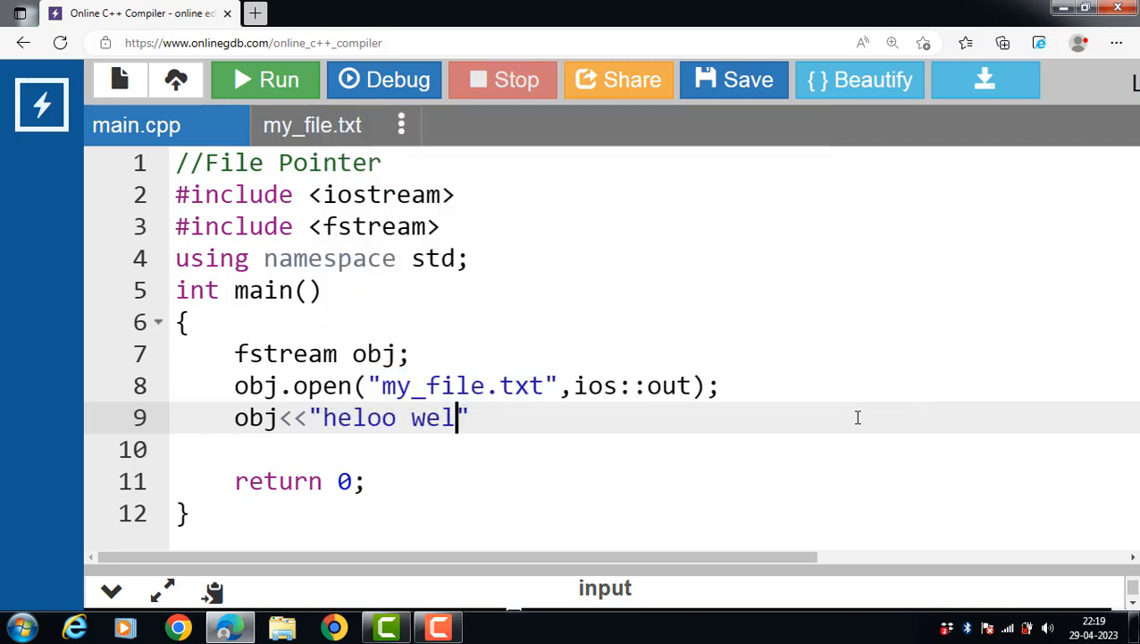
pyautogui.write('come to c++ filre')
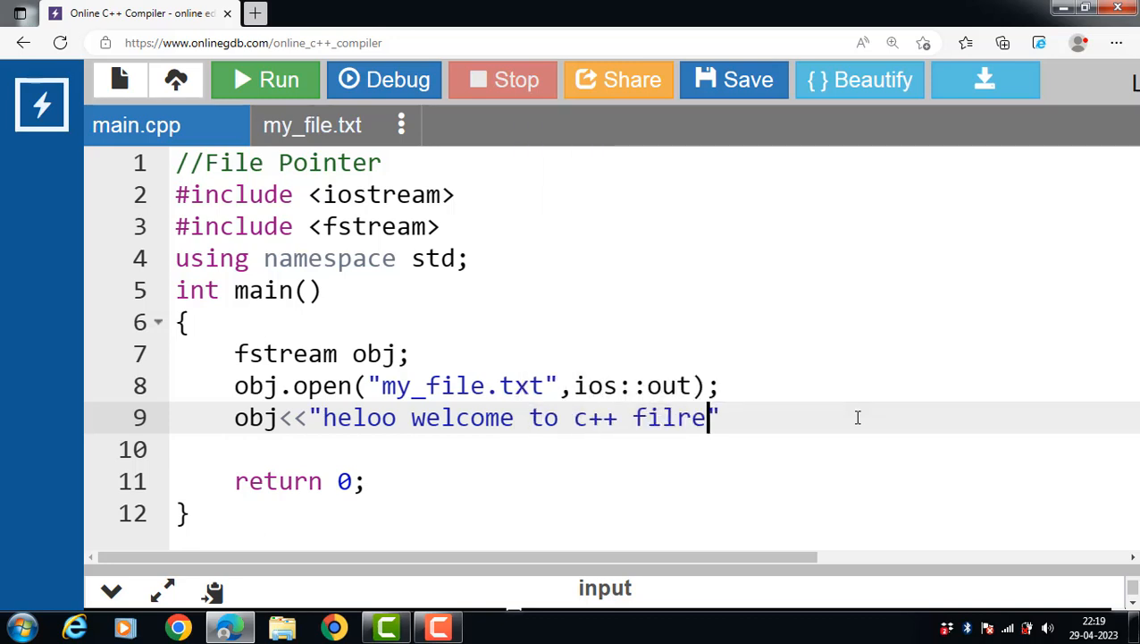
pyautogui.write('handling";')
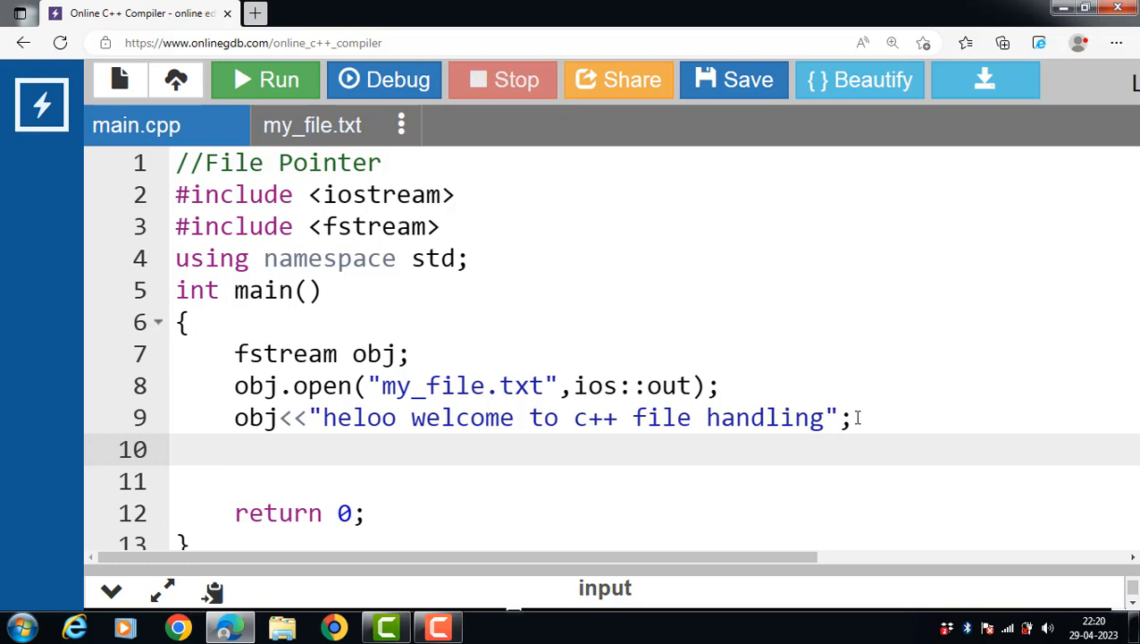
pyautogui.write('int pos')
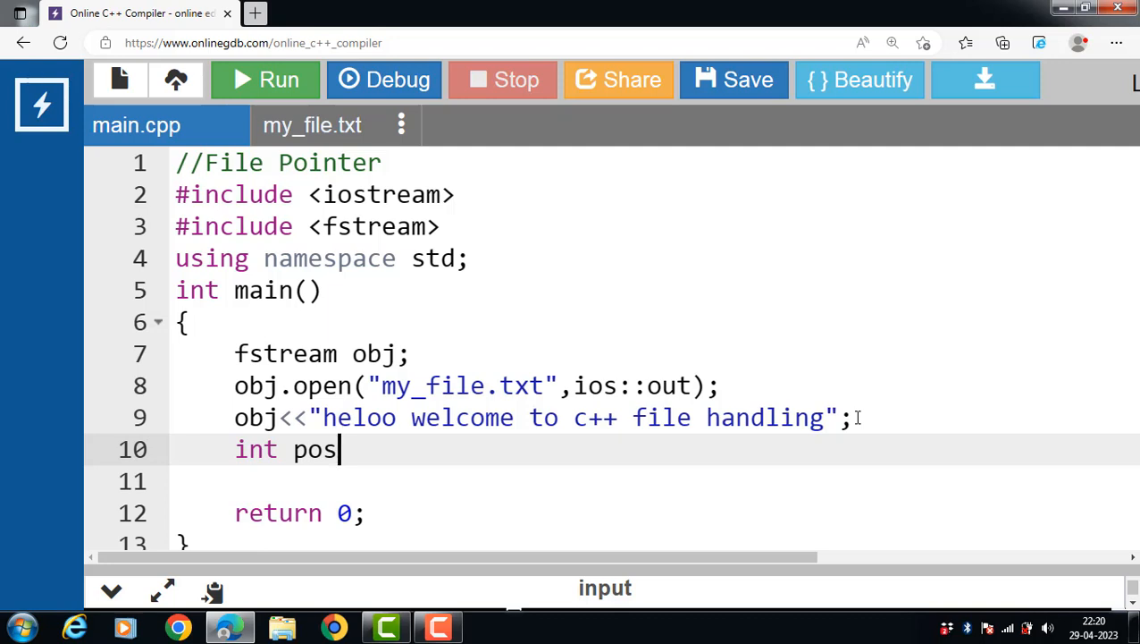
# - Set int pos=6; and reposition the write pointer with obj.seekp(pos-1);
pyautogui.write('=6;')
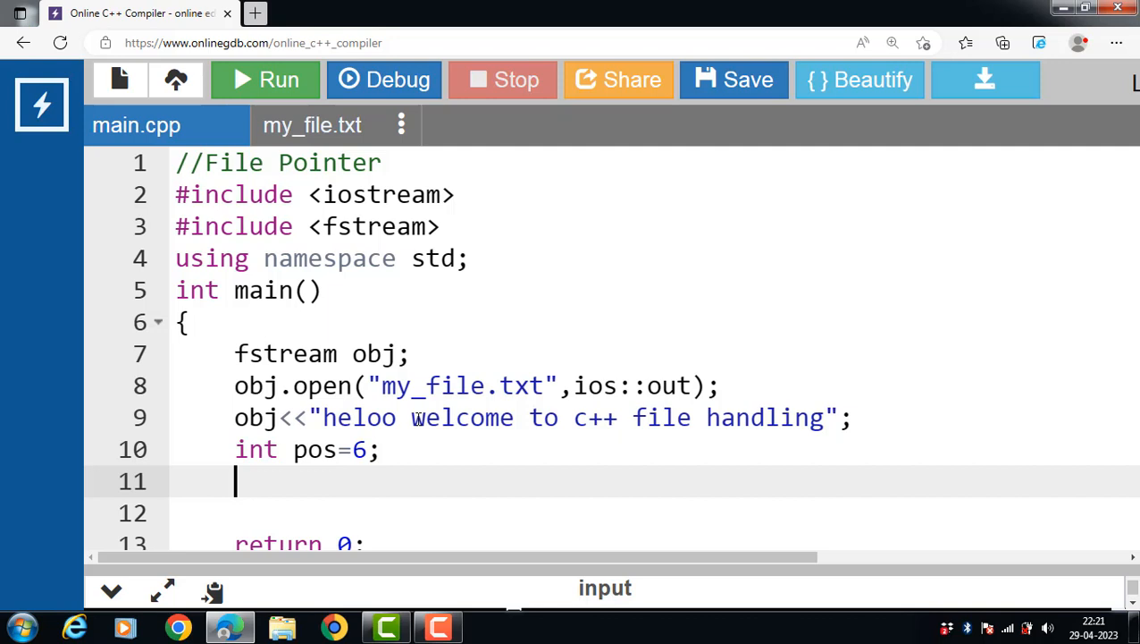
pyautogui.write('obj')
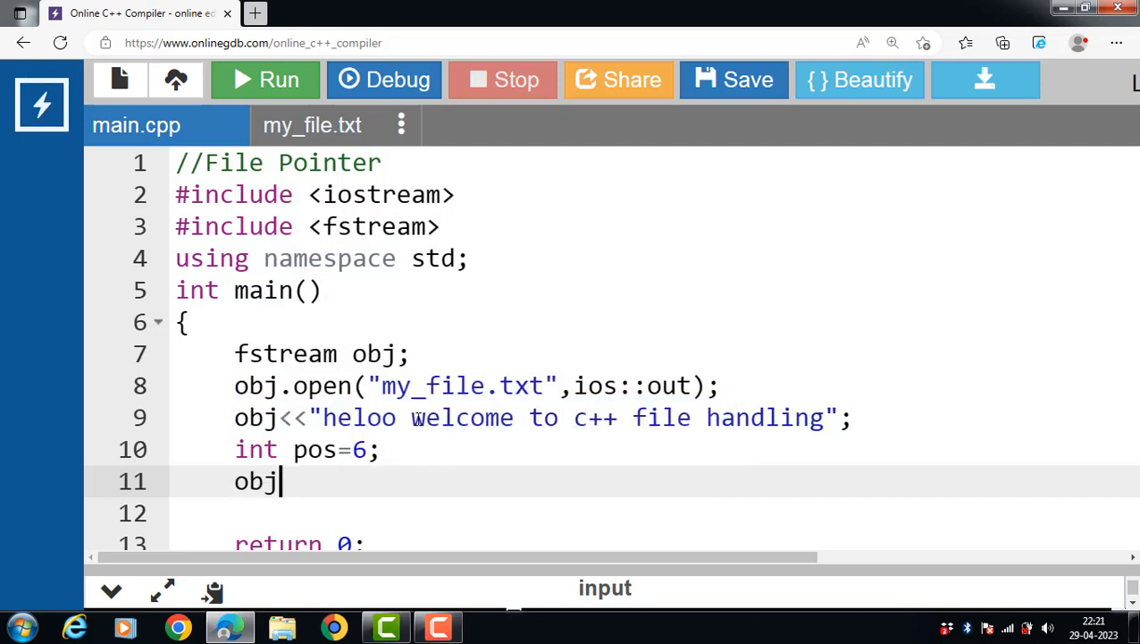
pyautogui.write('.')
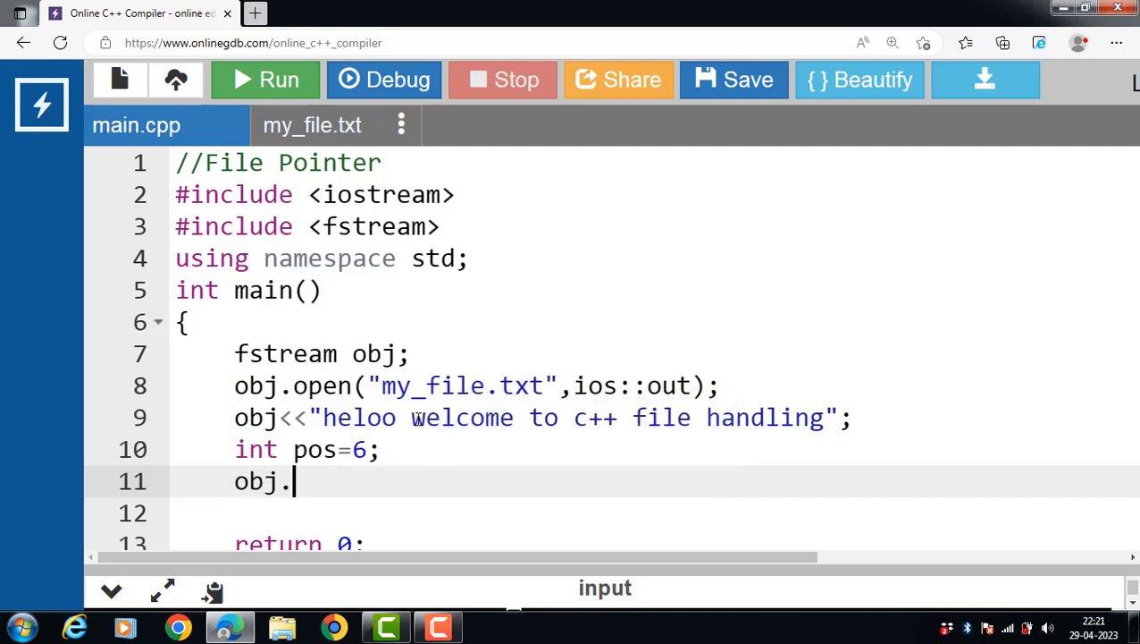
pyautogui.write('seekp')
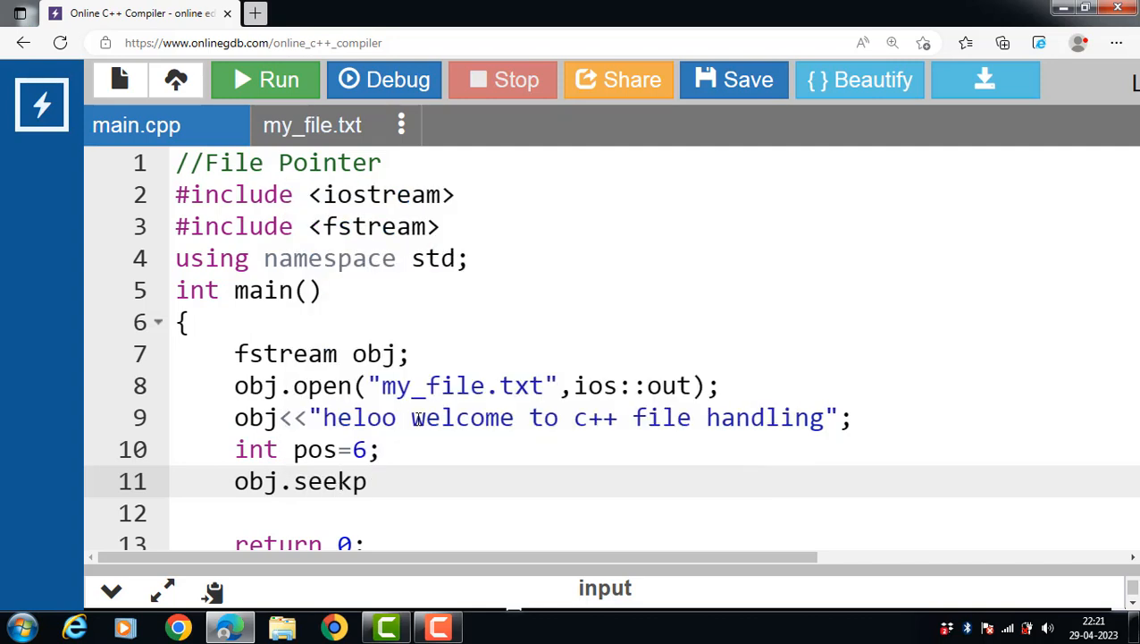
pyautogui.write('()')
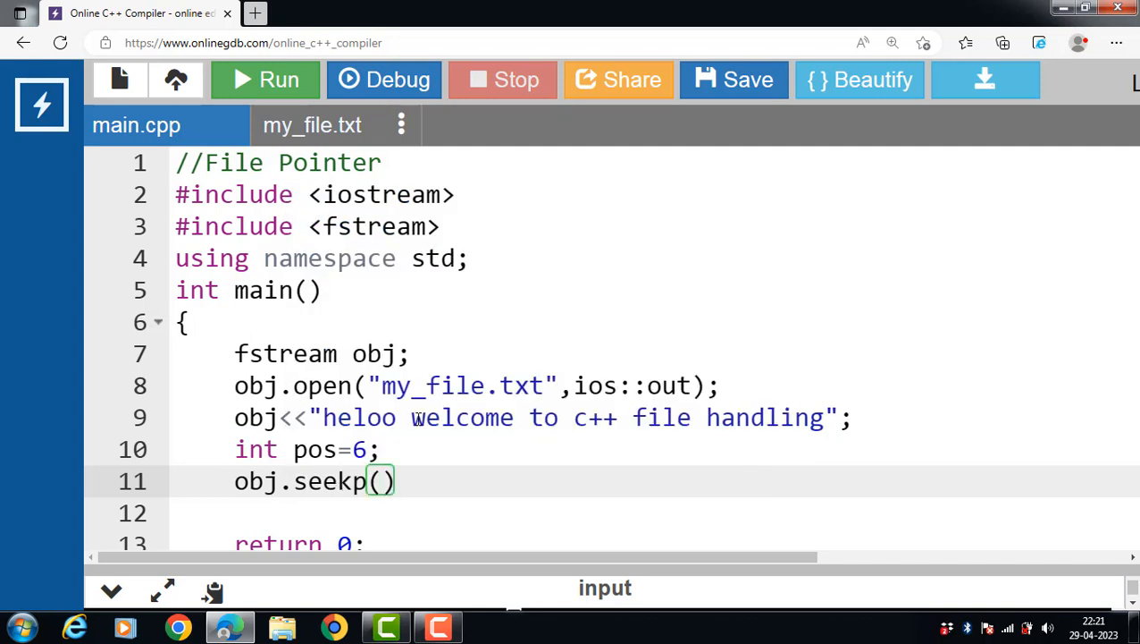
pyautogui.write('pos-1')
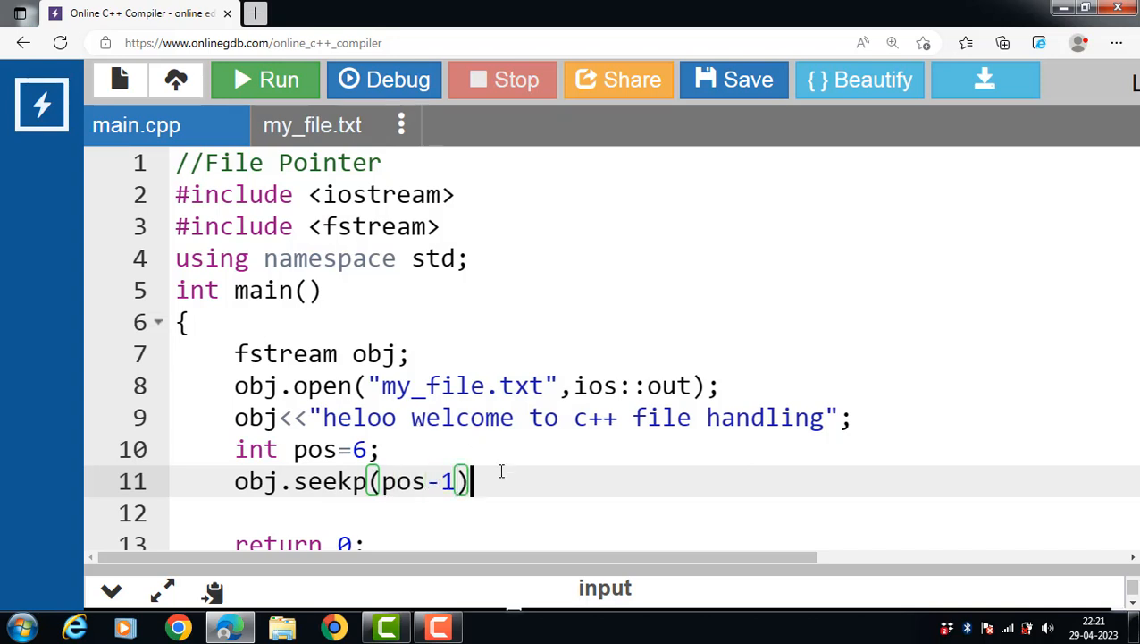
pyautogui.write(';')
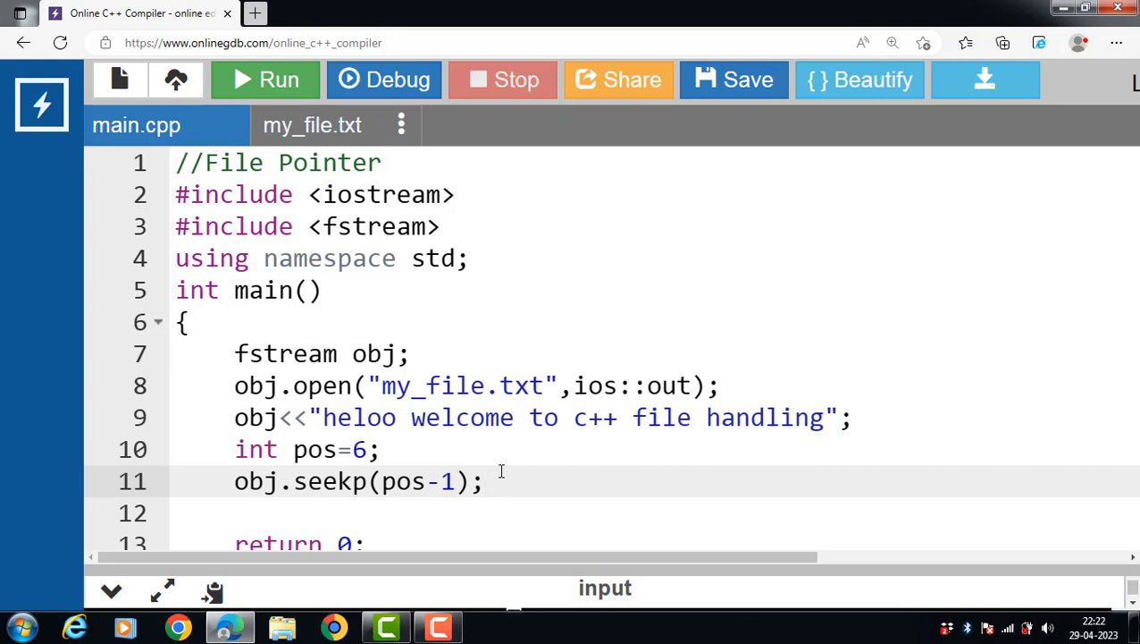
# - Write "data file" to obj after the seekp call with obj<<"data file";
pyautogui.write('obj')
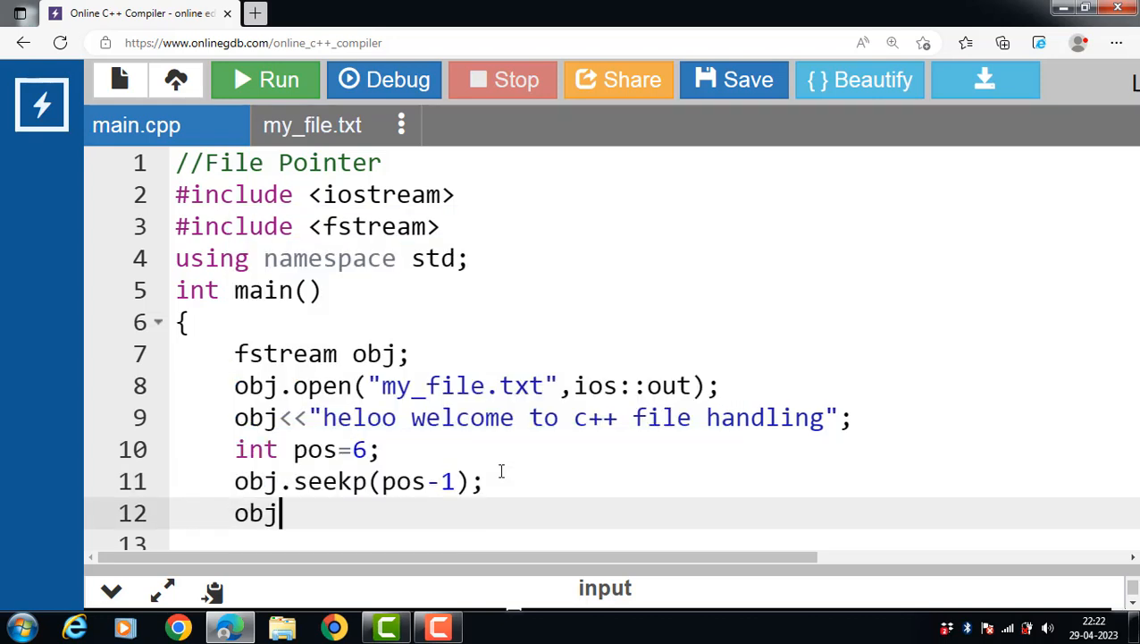
pyautogui.write('<<')
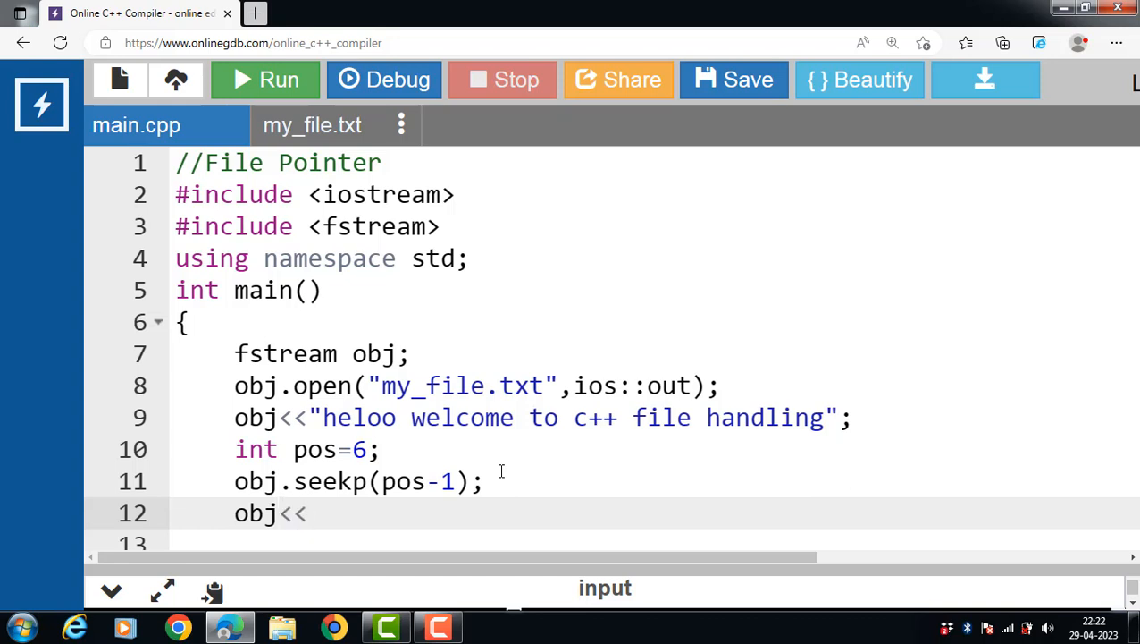
pyautogui.write('""')
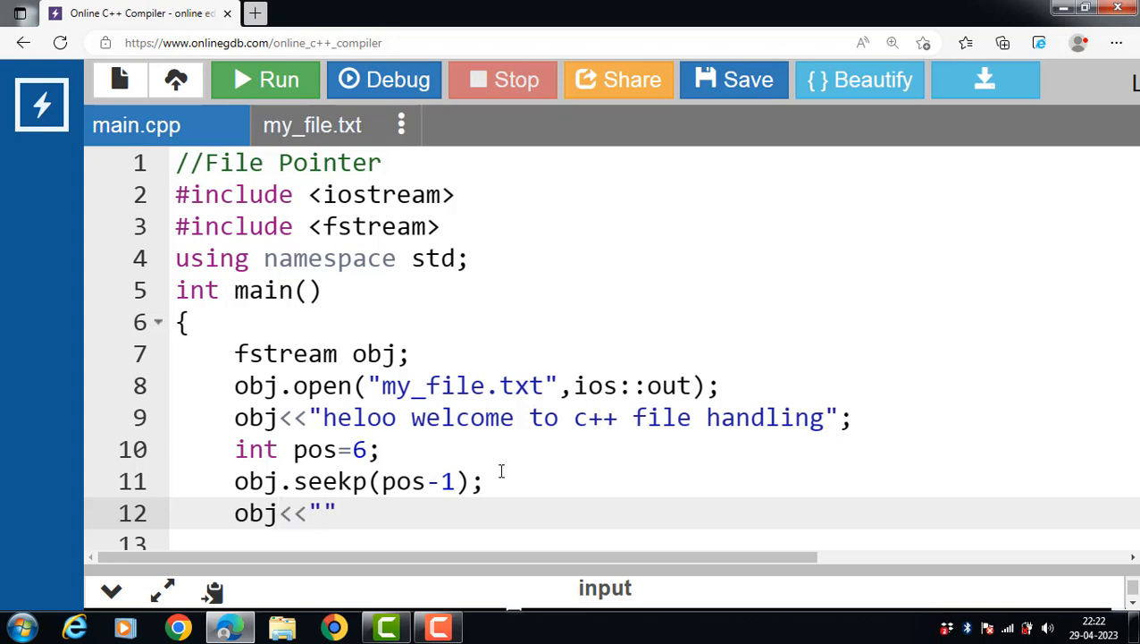
pyautogui.write('data file')
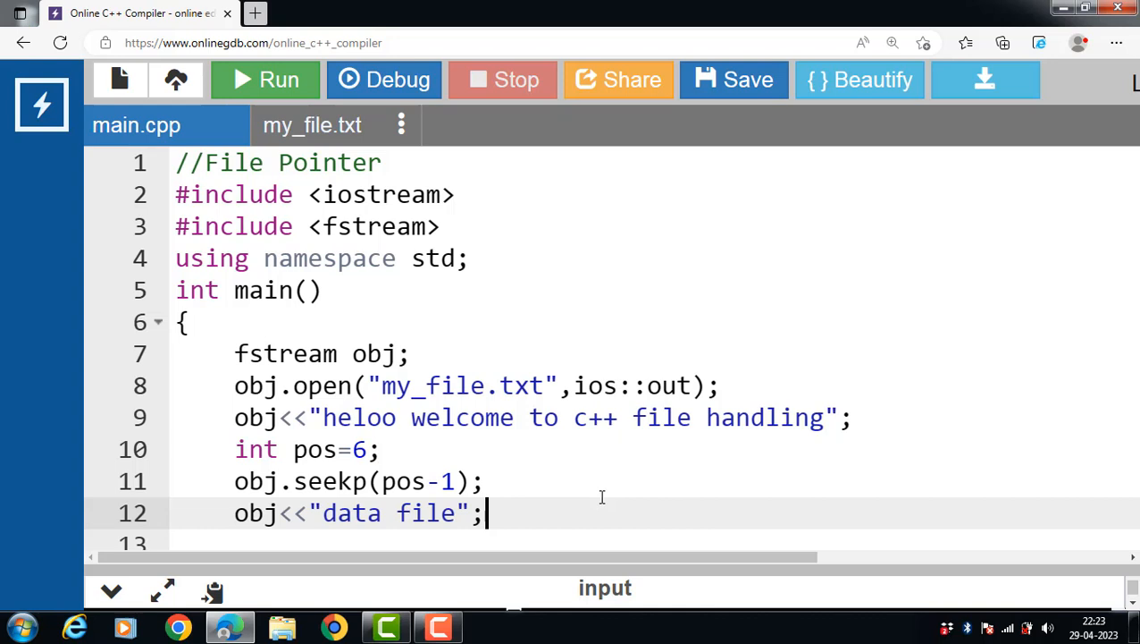
pyautogui.moveTo(570, 624)
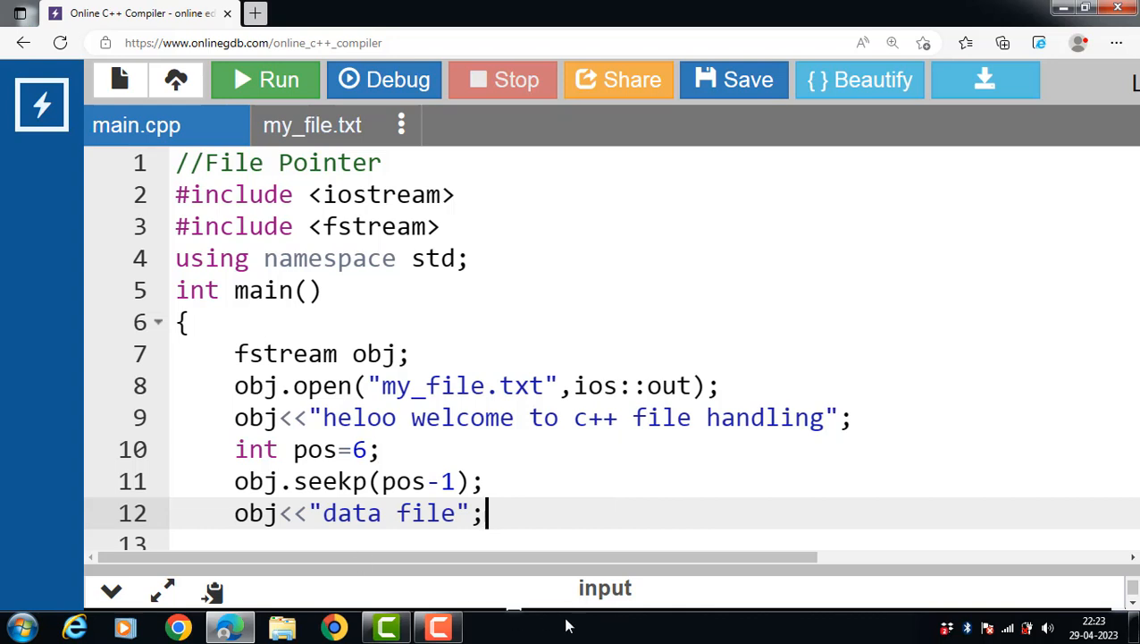
# - Close the file with obj.close(); and run the program
pyautogui.write('obj')
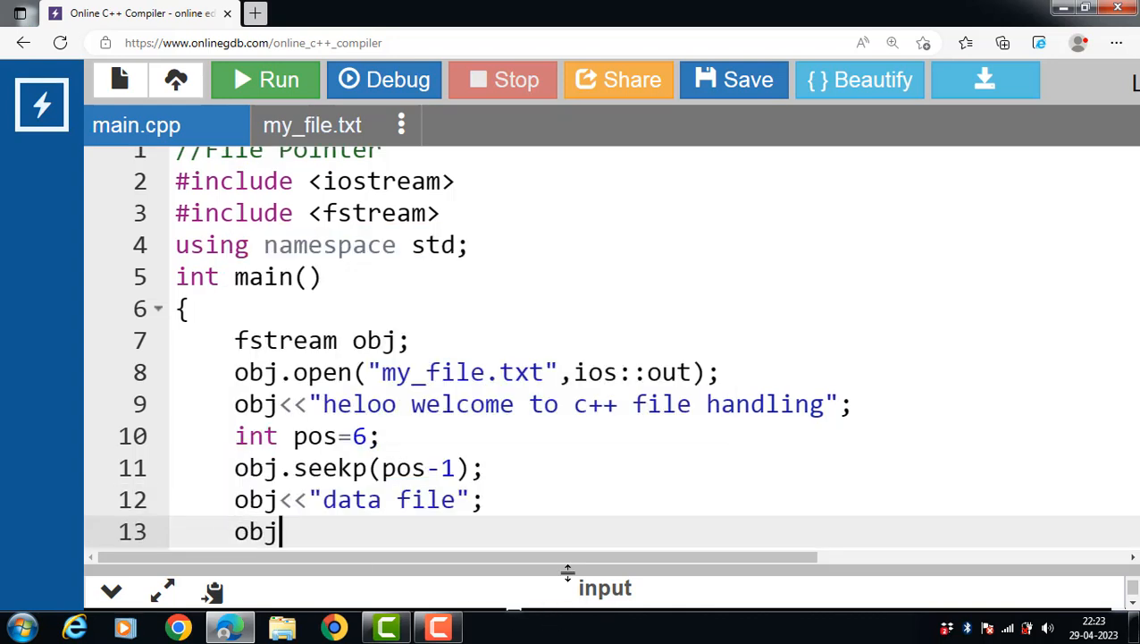
pyautogui.write('.')
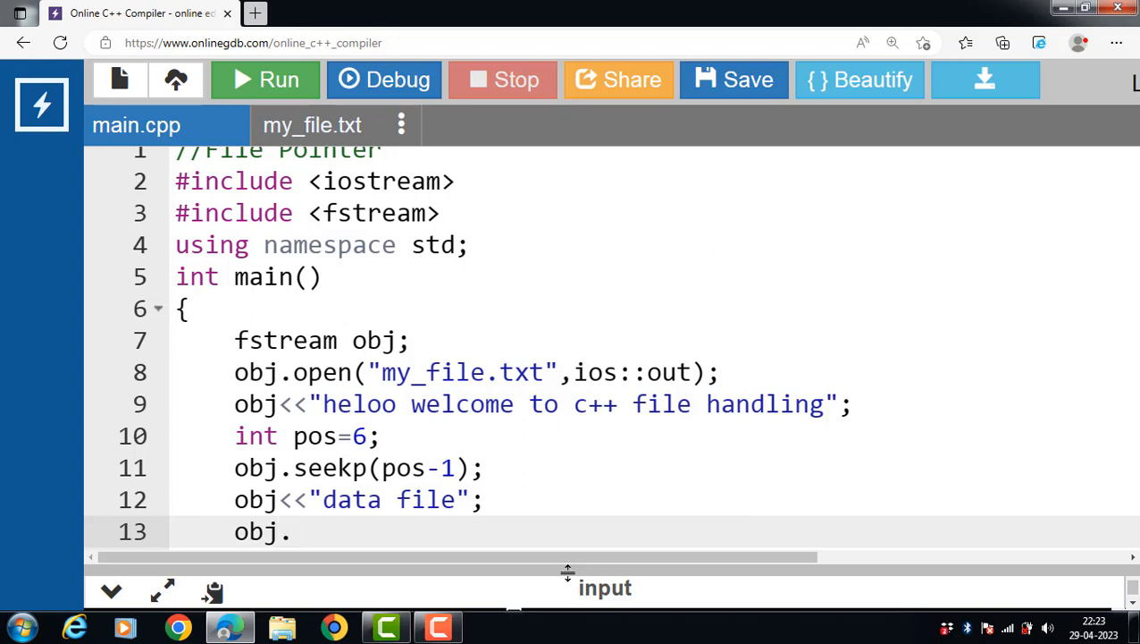
pyautogui.write('close();')
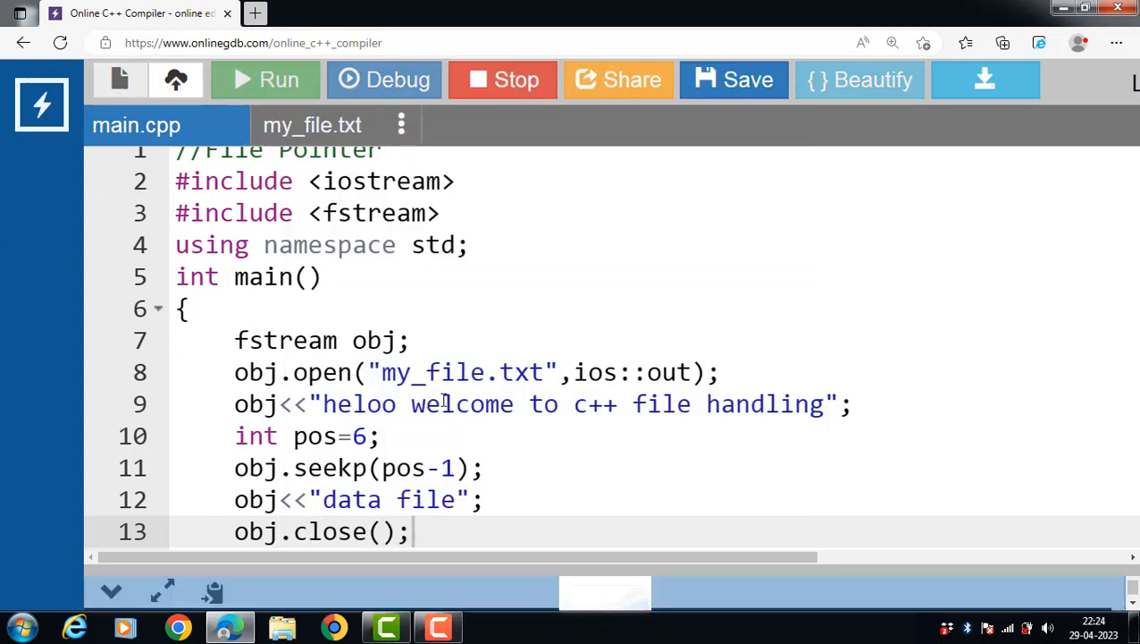
pyautogui.click(265, 79)
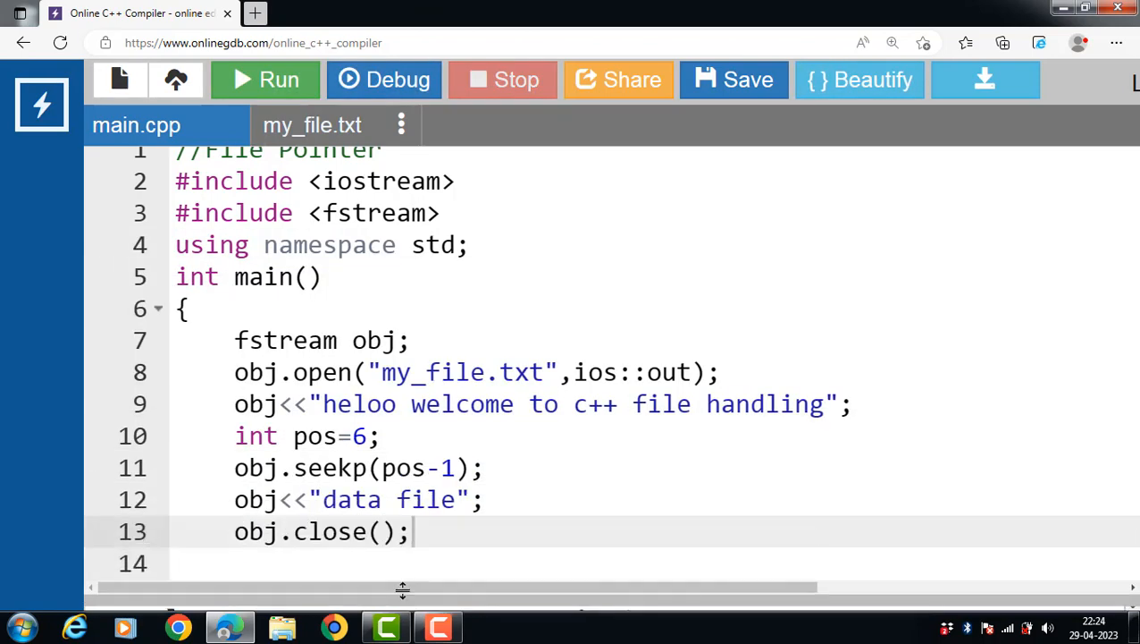
# - View my_file.txt showing "heloodata fileto c++ file handling", then return to main.cpp
pyautogui.click(311, 125)
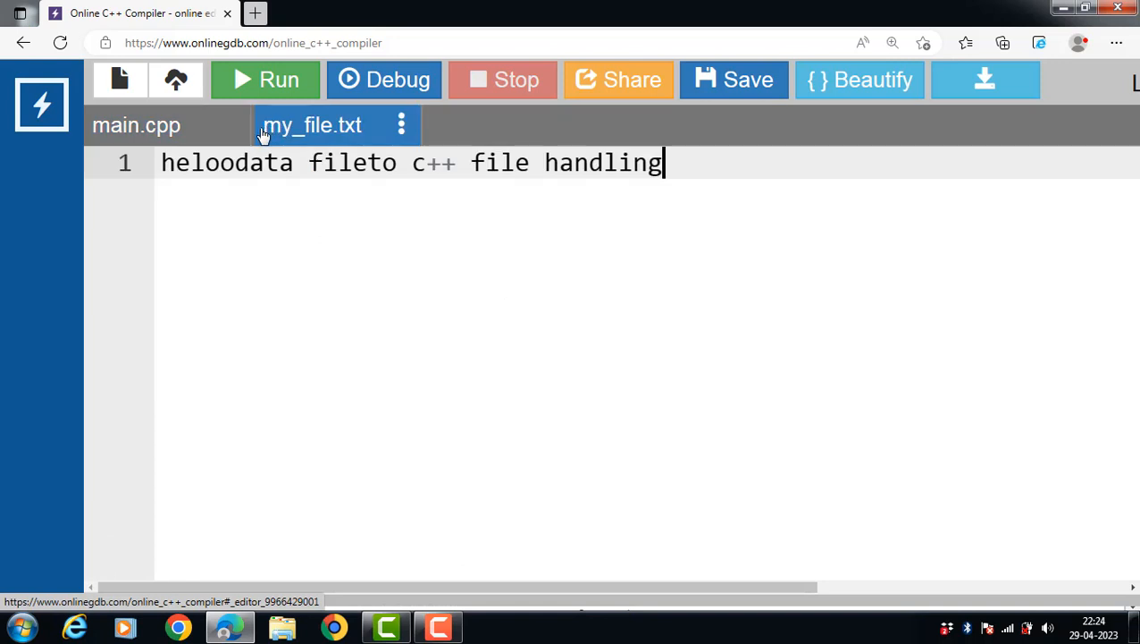
pyautogui.click(135, 125)
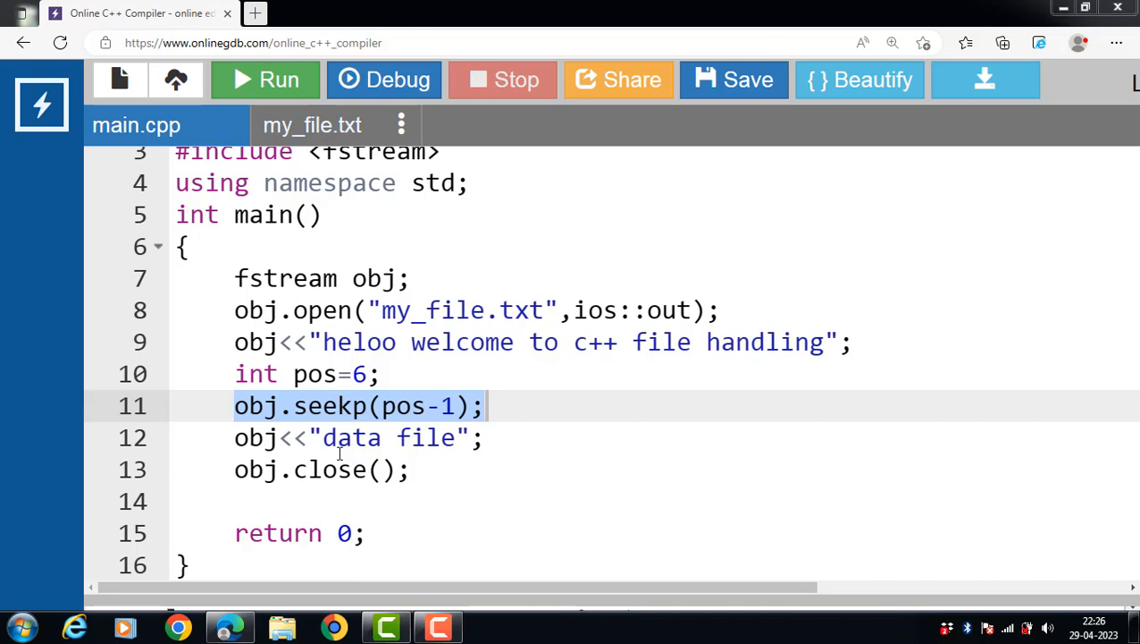
pyautogui.moveTo(336, 454)
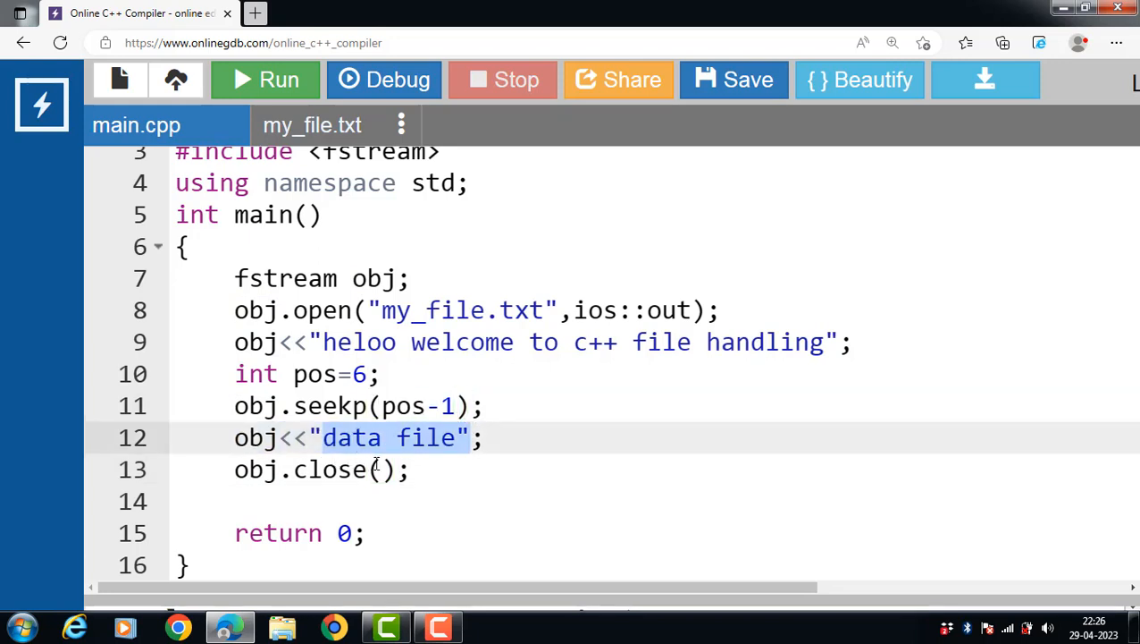
# - Highlight the word welcome in the written string to explain the overwrite, then show my_file.txt again
pyautogui.click(385, 437)
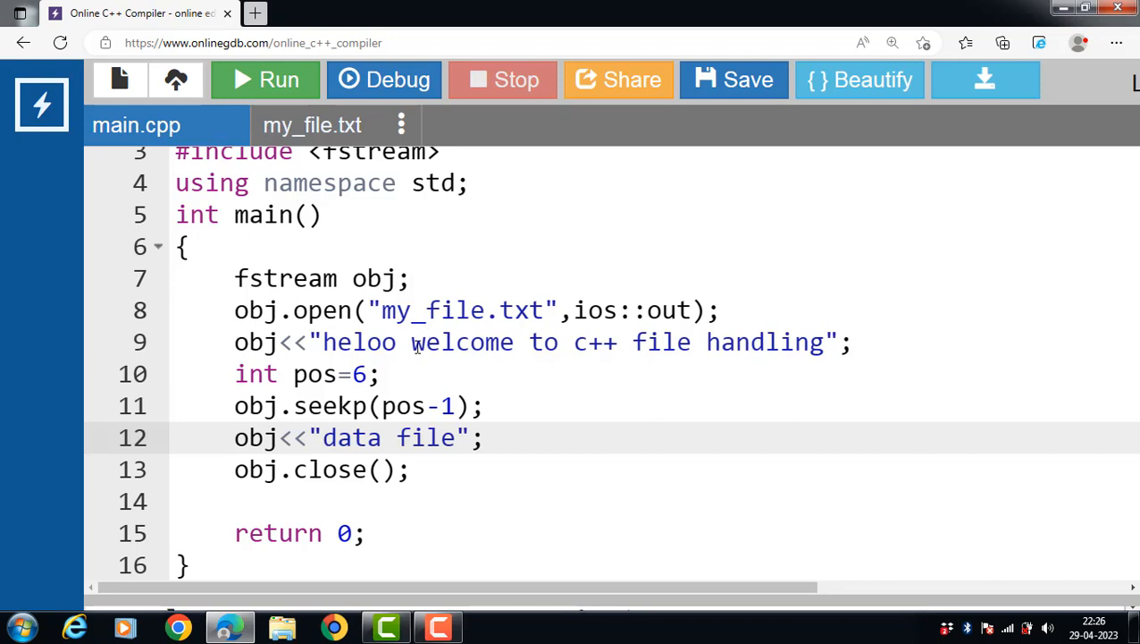
pyautogui.doubleClick(461, 341)
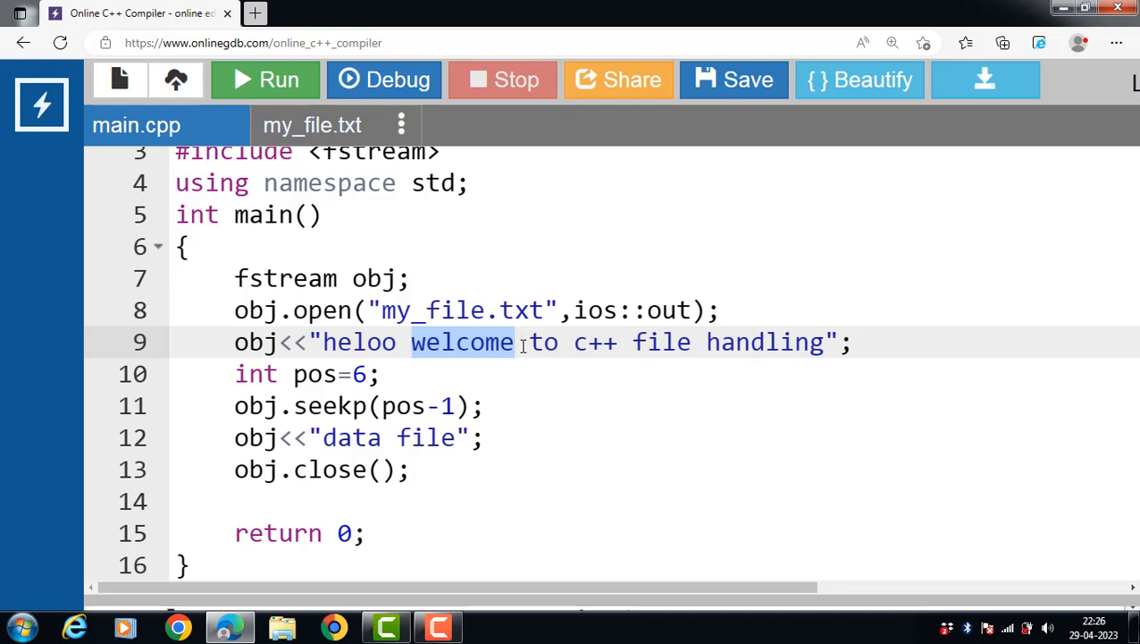
pyautogui.click(418, 342)
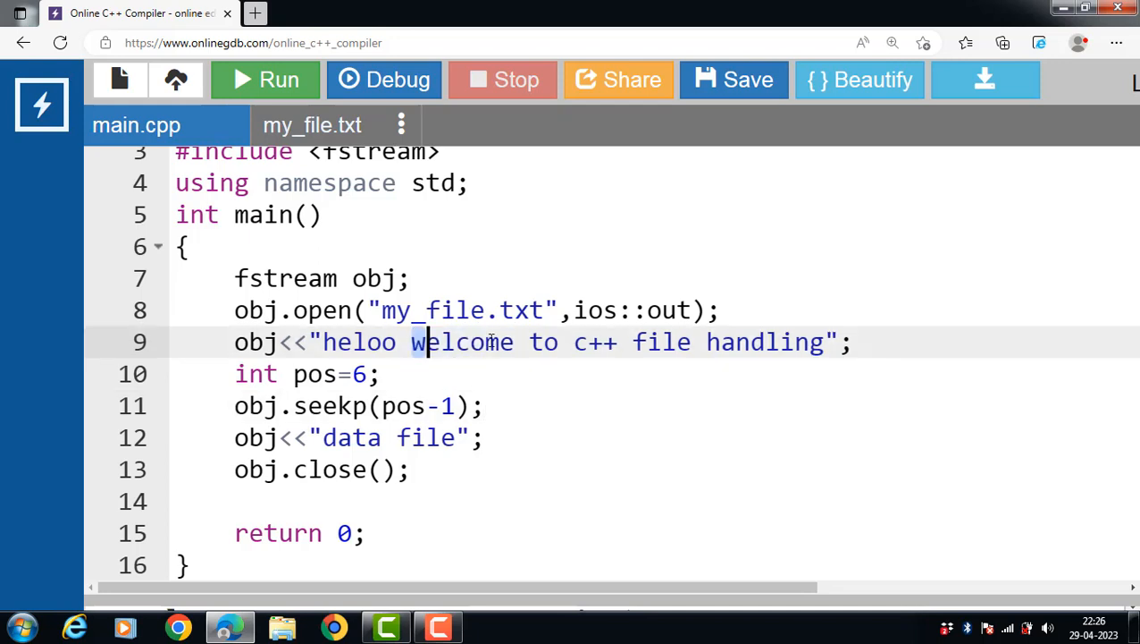
pyautogui.doubleClick(463, 342)
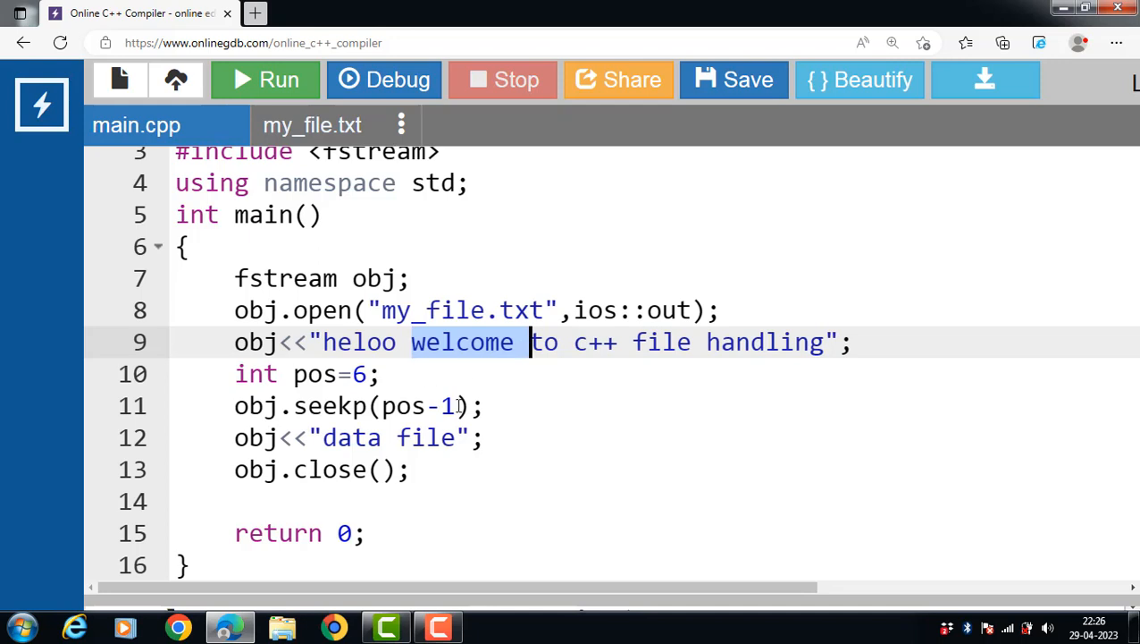
pyautogui.click(440, 436)
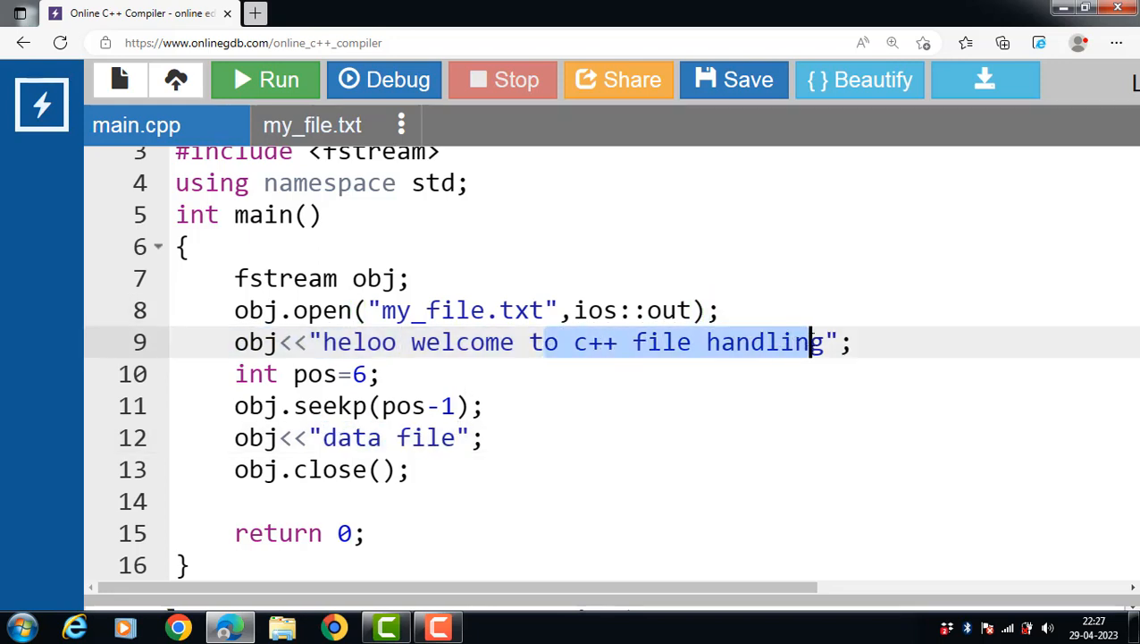
pyautogui.click(311, 125)
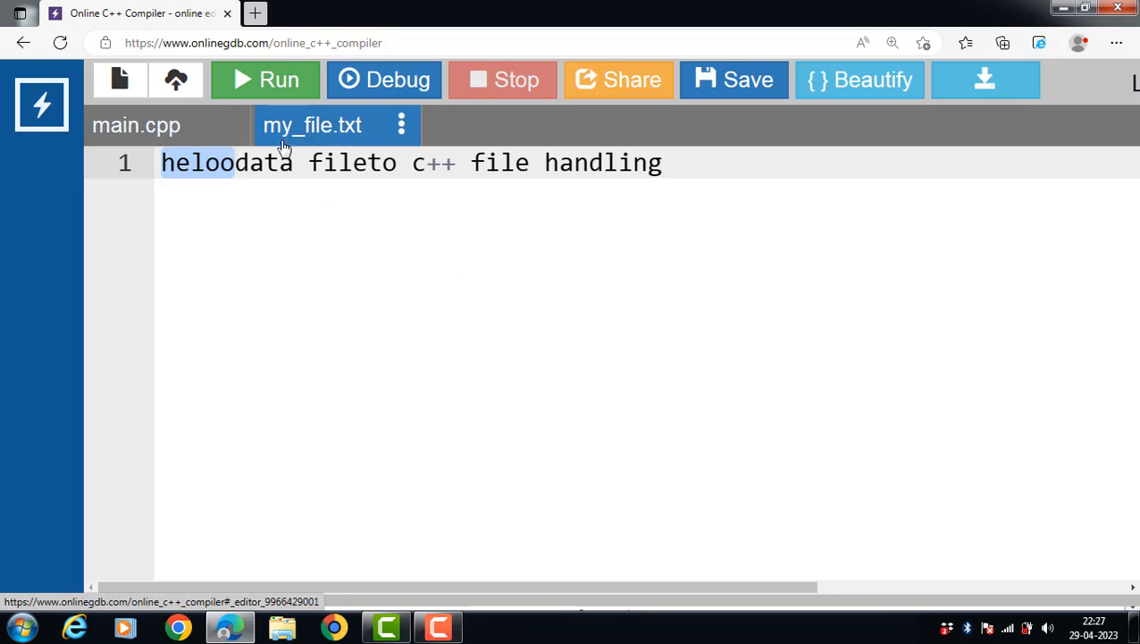
# - Return to main.cpp showing the complete seekp program
pyautogui.click(136, 125)
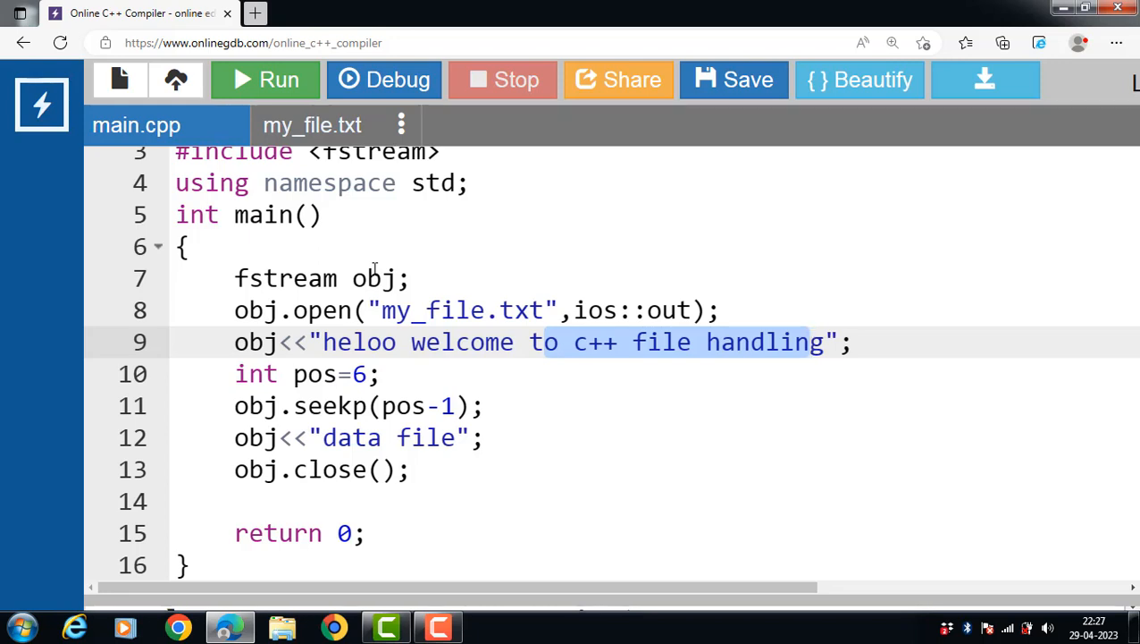
pyautogui.click(415, 311)
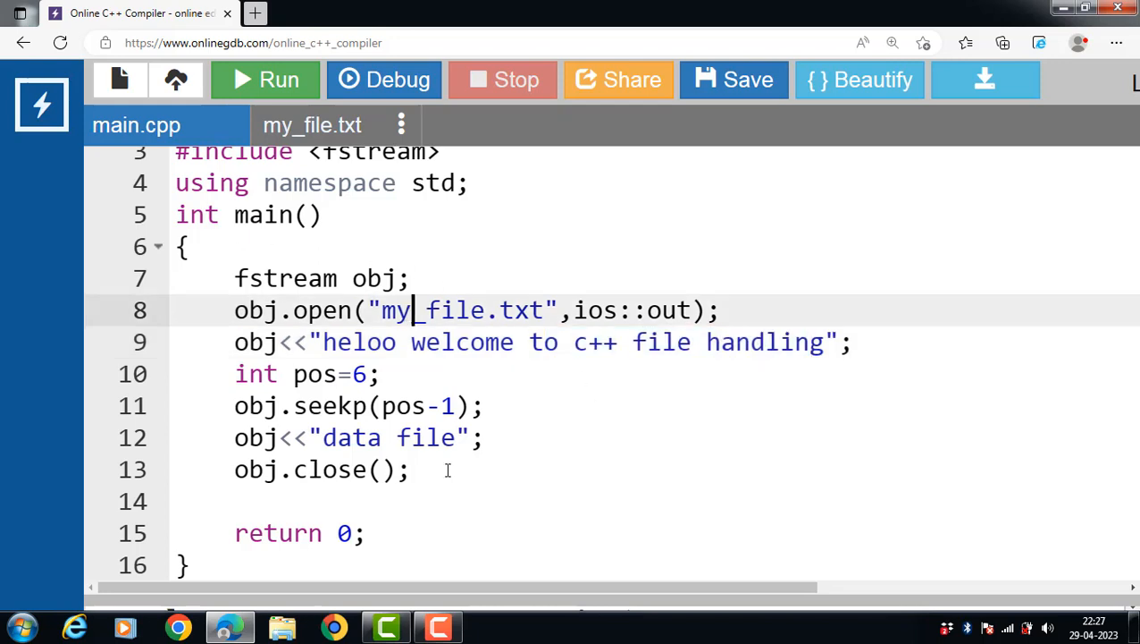